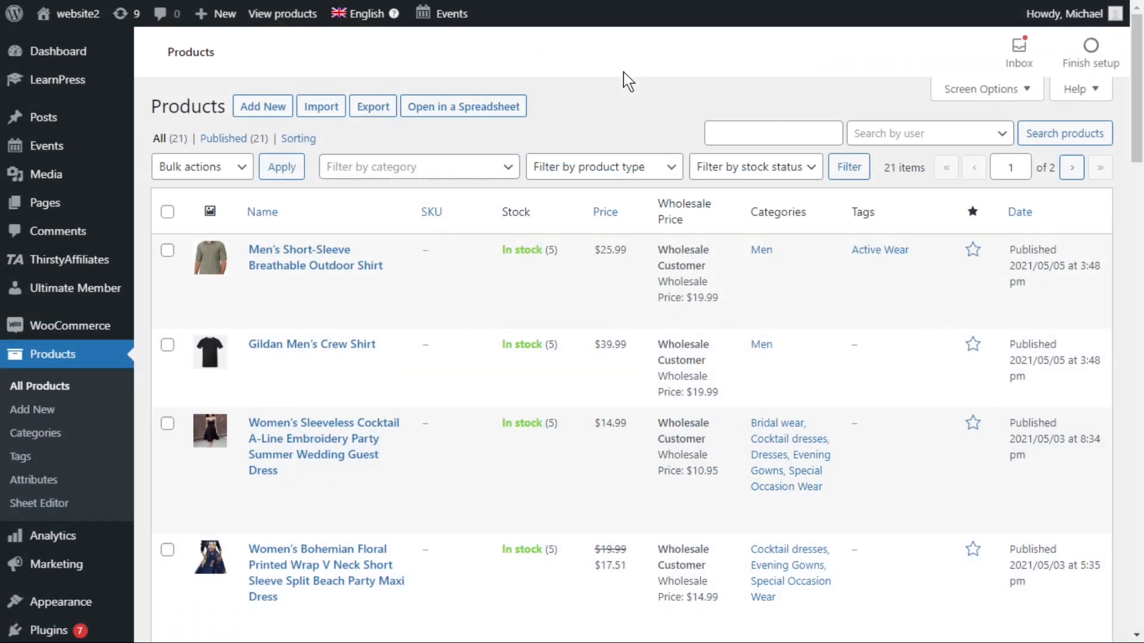
{"action": "mouse_move", "coordinate": [34, 432]}
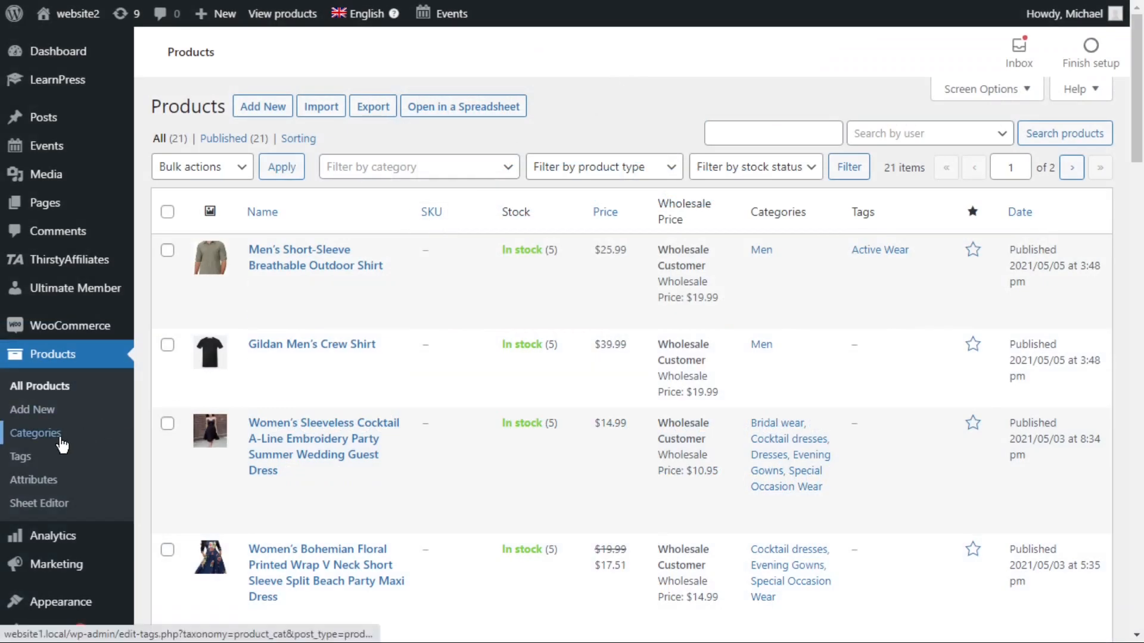
{"action": "mouse_move", "coordinate": [21, 456]}
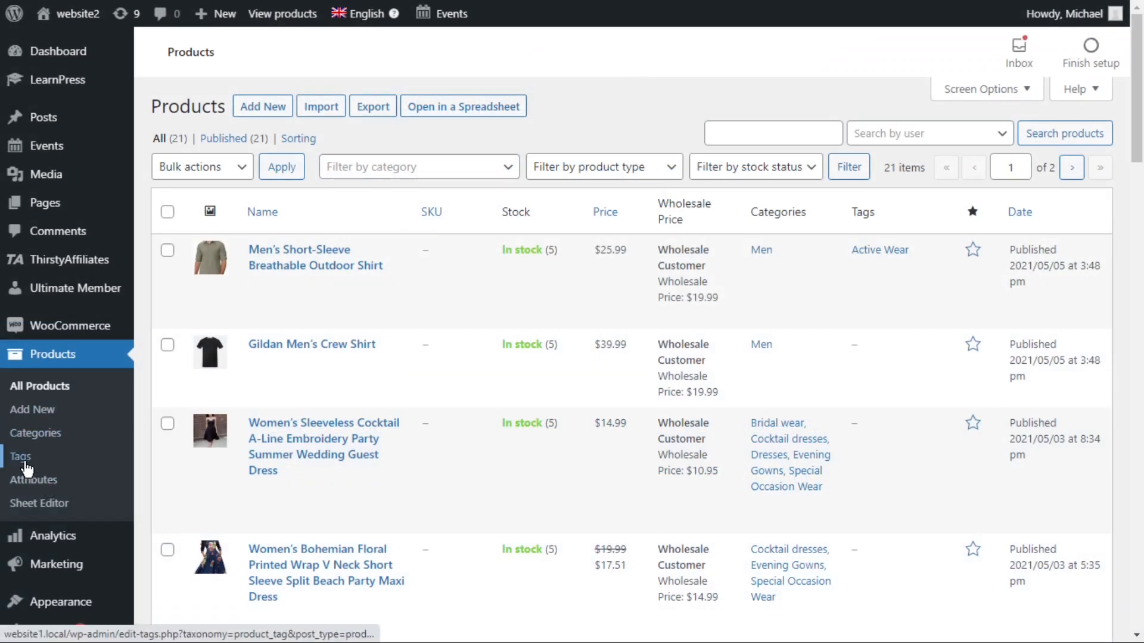
{"action": "mouse_move", "coordinate": [34, 432]}
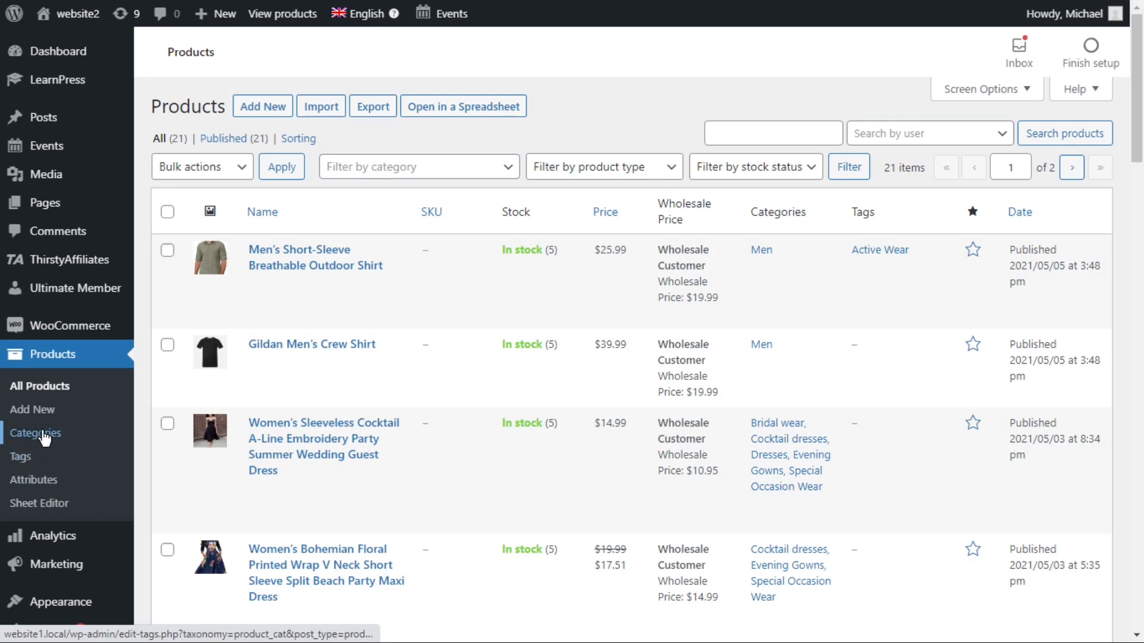
Step: Bulk-delete three ticked unused categories in Products > Categories, dropping the count to 536
{"action": "left_click", "coordinate": [36, 432]}
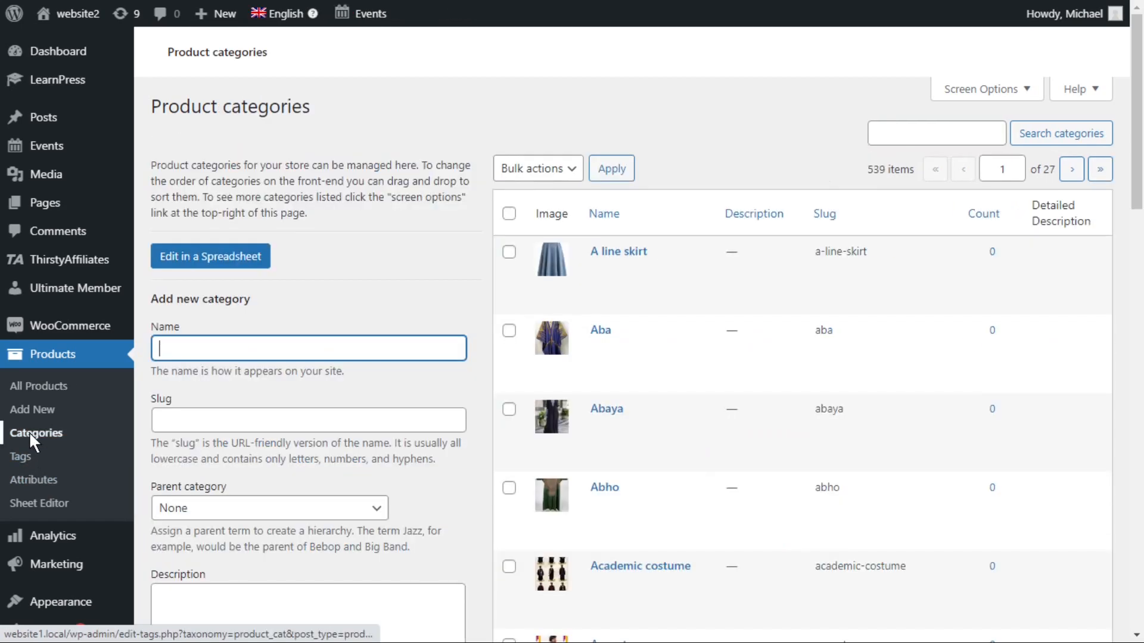
{"action": "scroll", "scroll_direction": "down", "scroll_amount": 3}
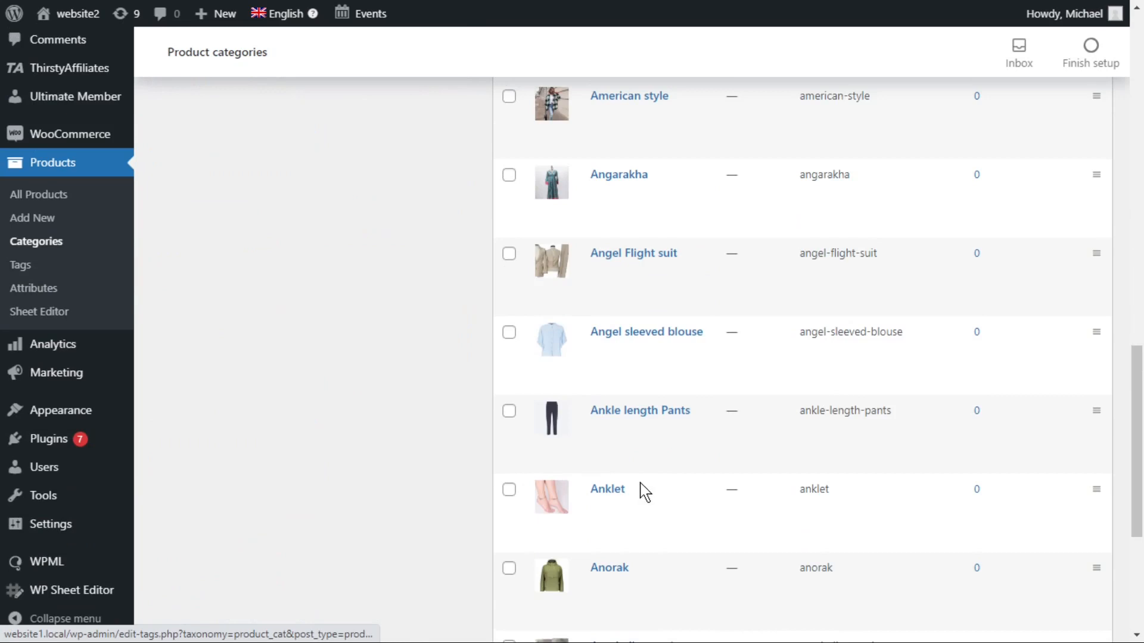
{"action": "left_click", "coordinate": [508, 344]}
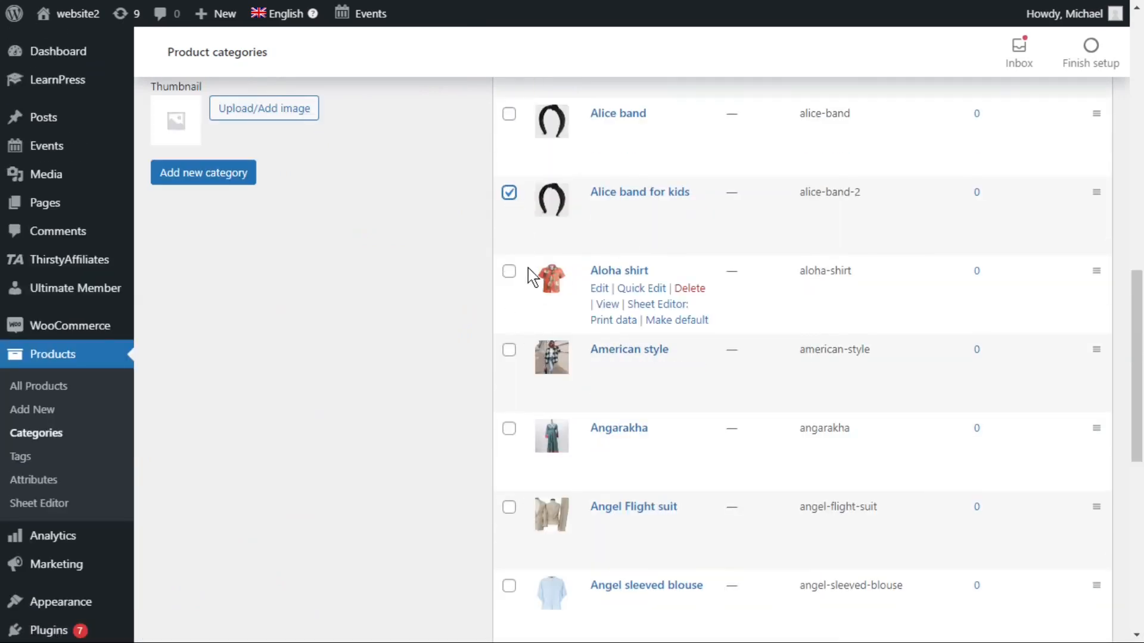
{"action": "scroll", "scroll_direction": "down", "scroll_amount": 3}
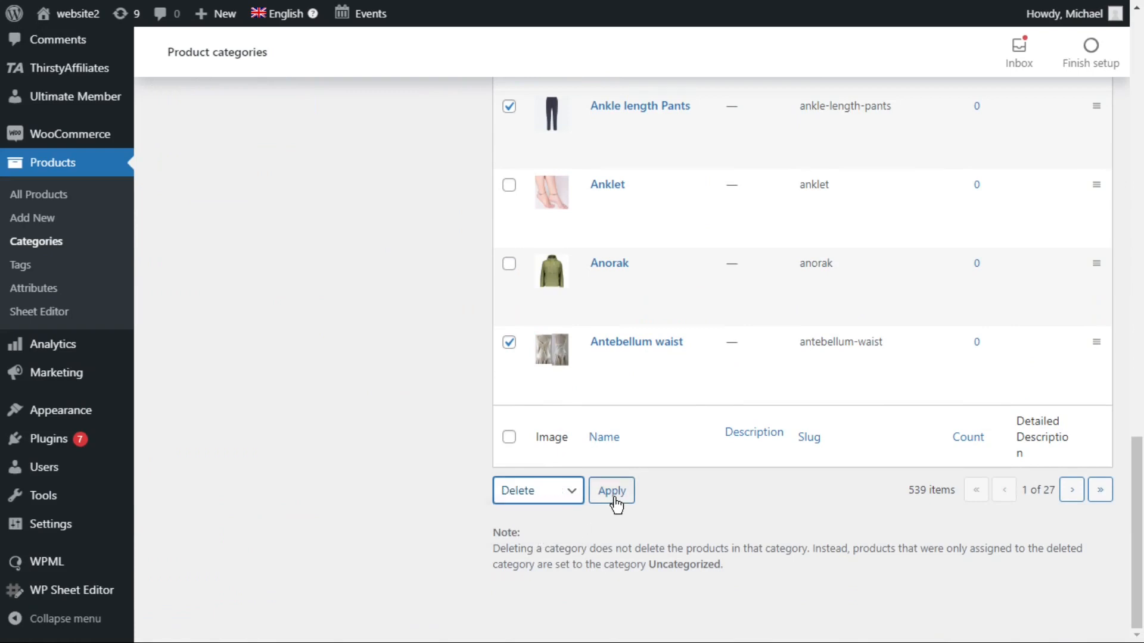
{"action": "left_click", "coordinate": [610, 489]}
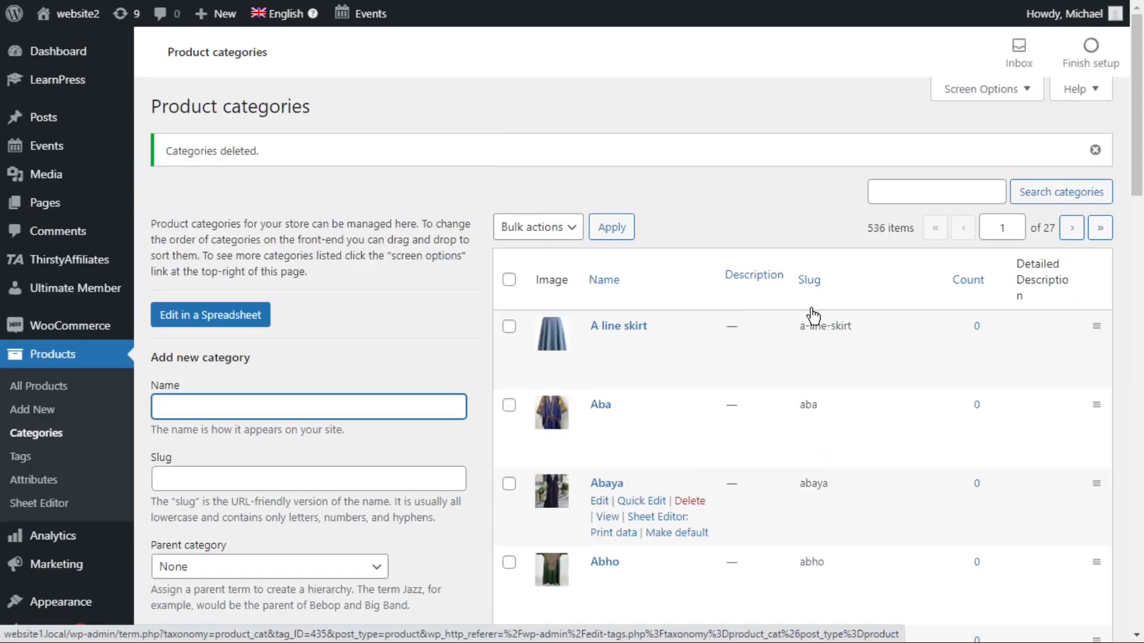
{"action": "scroll", "scroll_direction": "down", "scroll_amount": 3}
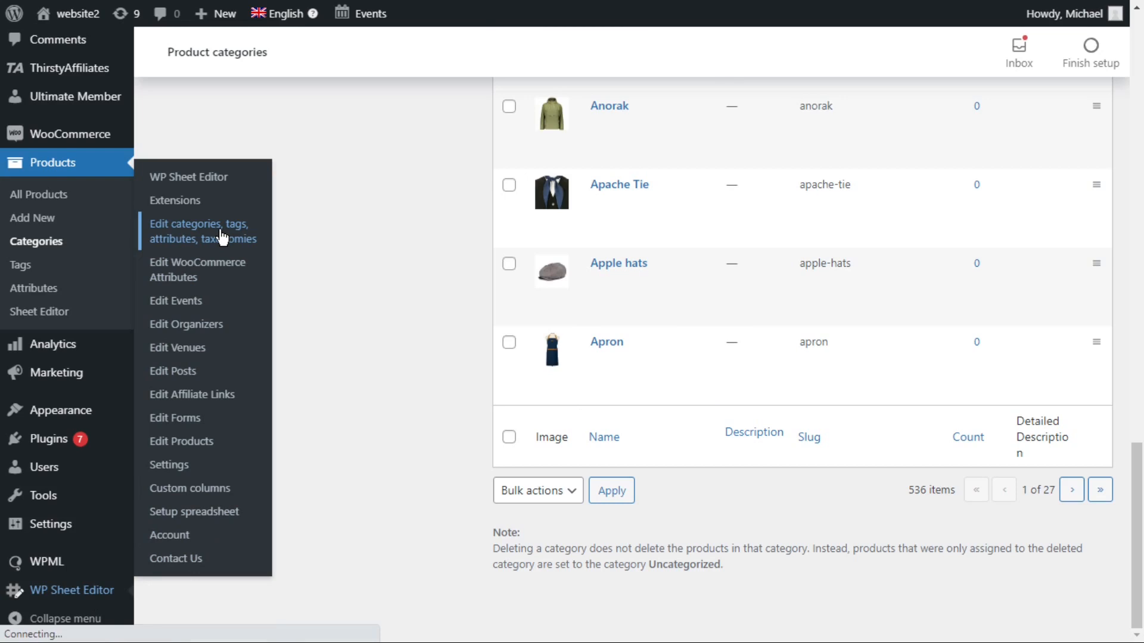
Step: Reach the taxonomy bulk editors page and choose Edit Product categories
{"action": "left_click", "coordinate": [196, 230]}
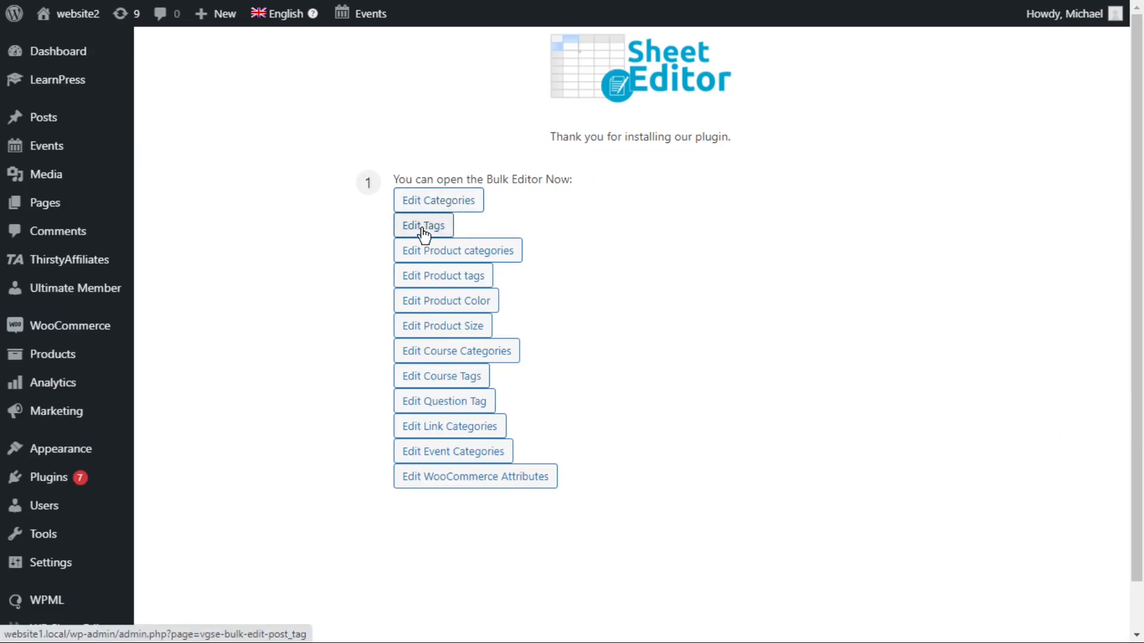
{"action": "mouse_move", "coordinate": [489, 503]}
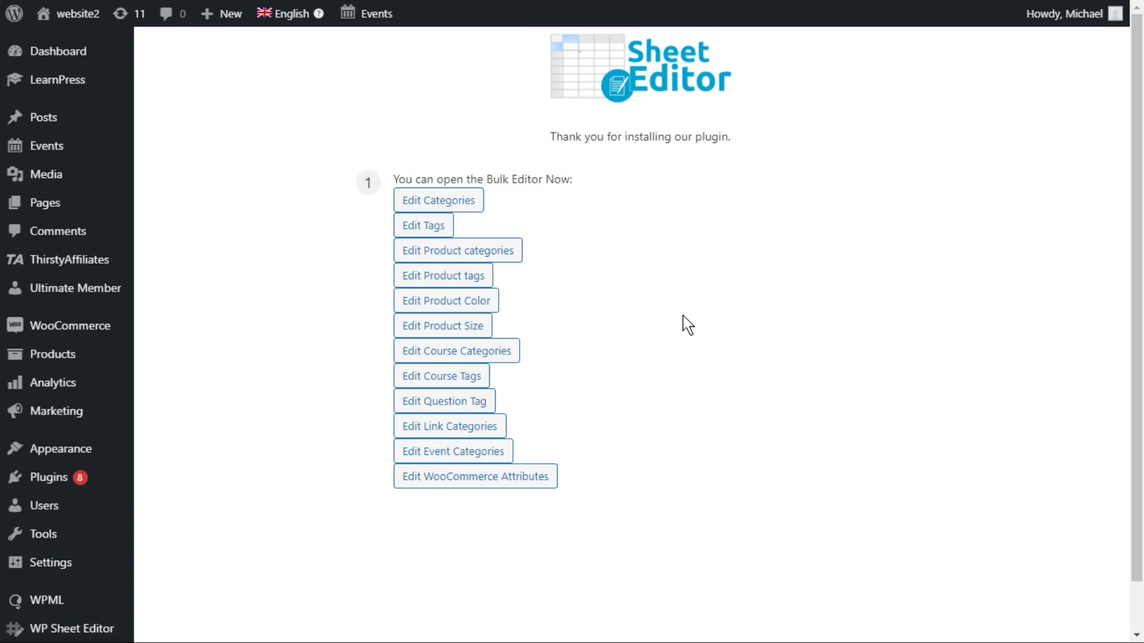
{"action": "left_click", "coordinate": [457, 250]}
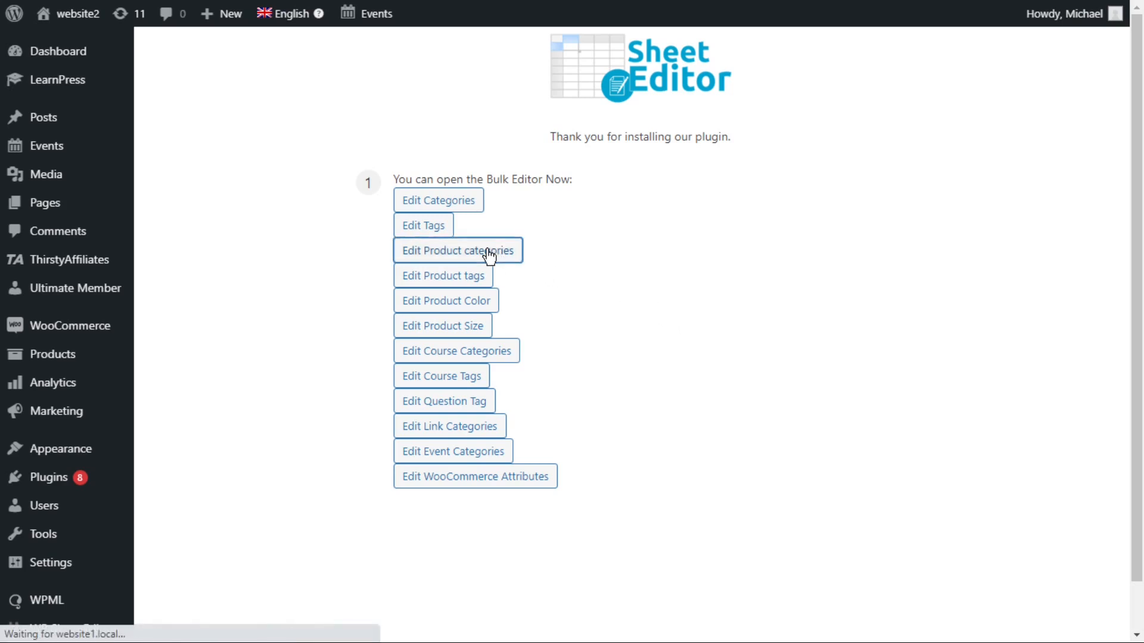
Step: Load the 545-row product_cat spreadsheet and switch it to full screen
{"action": "left_click", "coordinate": [457, 250]}
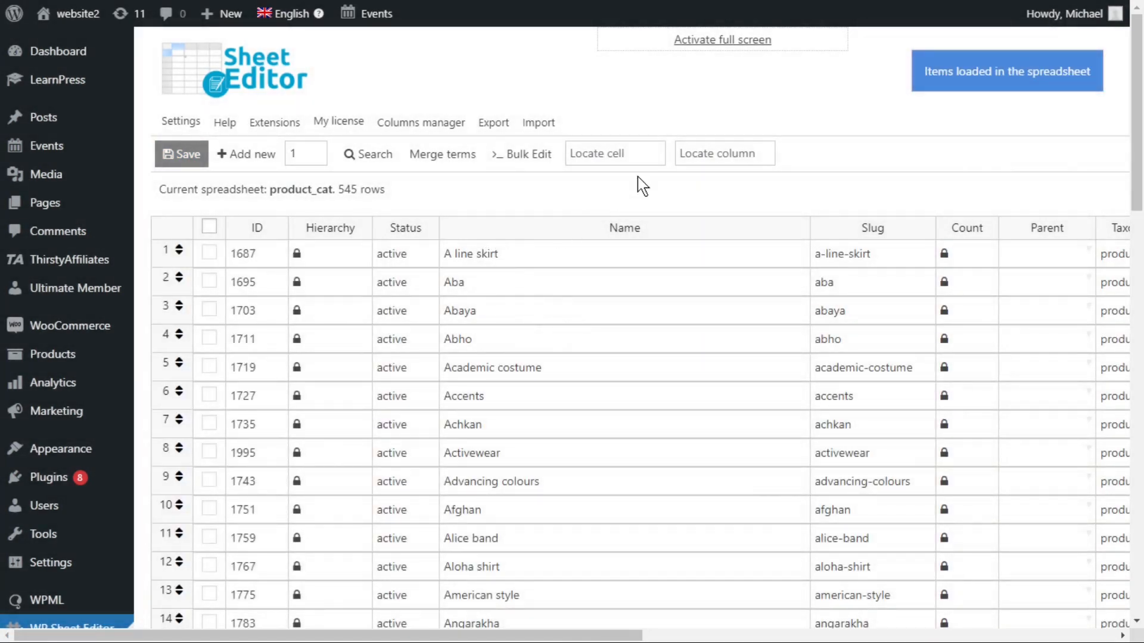
{"action": "left_click", "coordinate": [722, 40]}
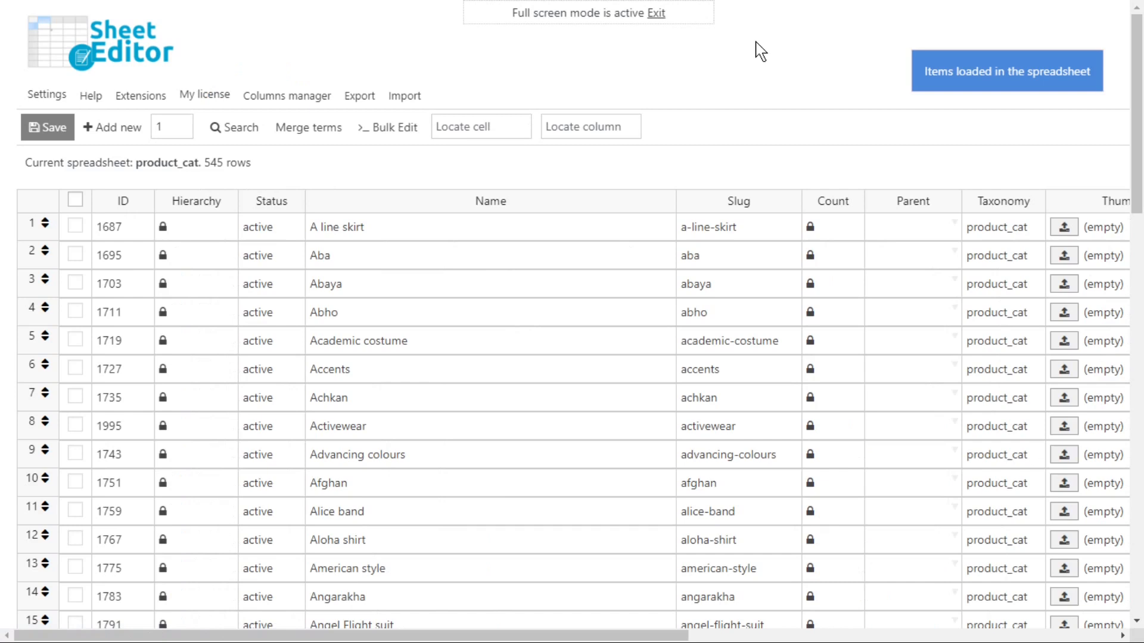
{"action": "mouse_move", "coordinate": [845, 279]}
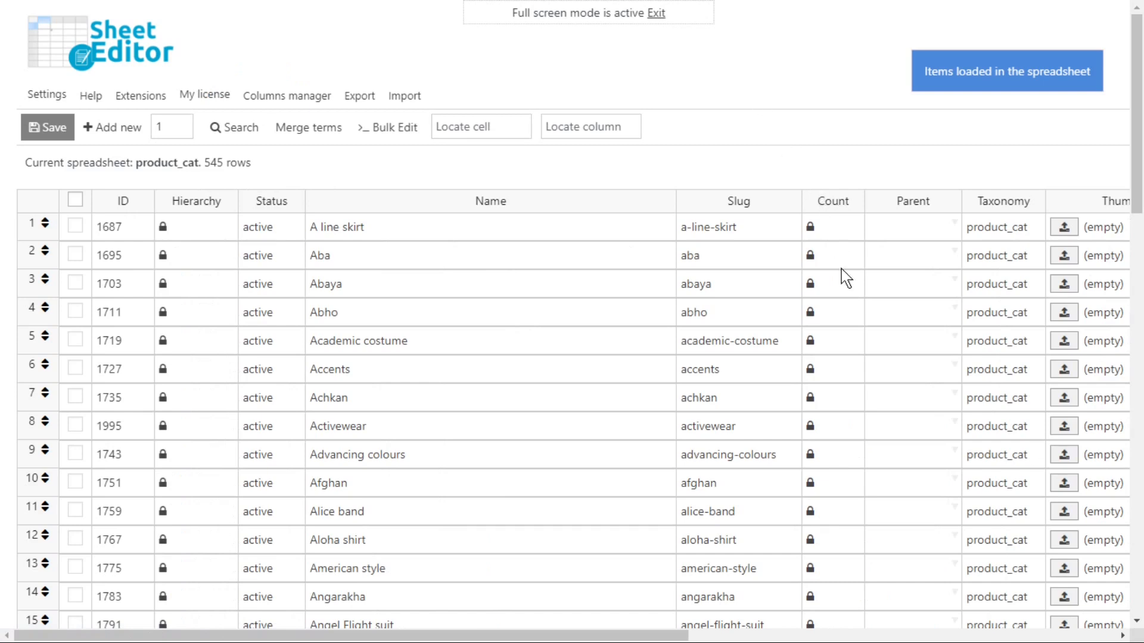
{"action": "mouse_move", "coordinate": [868, 620]}
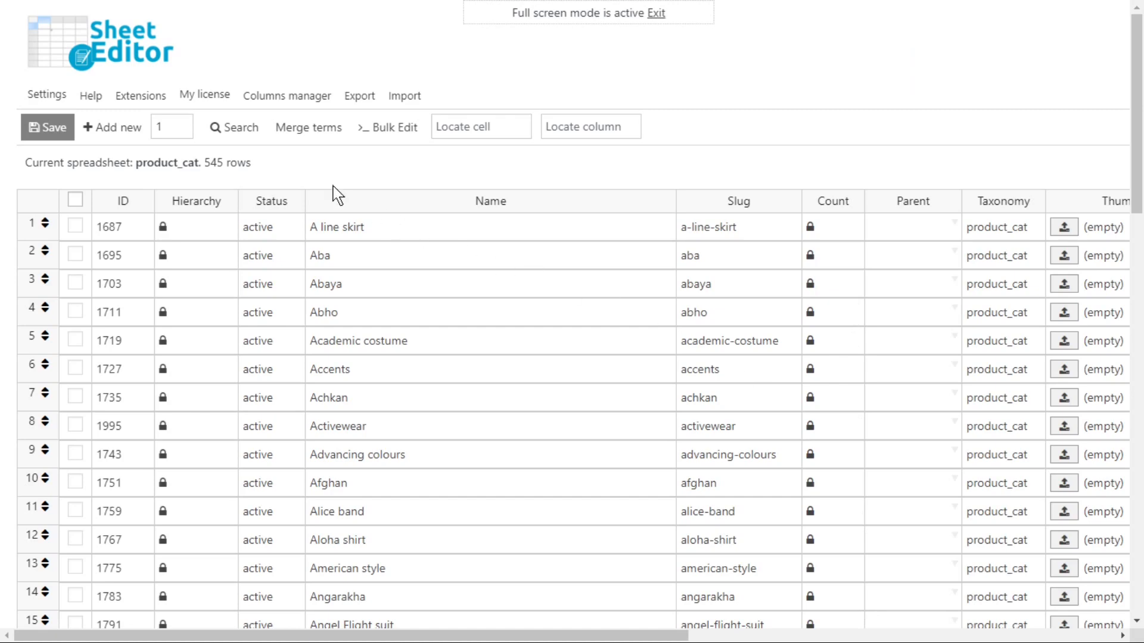
Step: Run an advanced search with Count = empty, filtering the categories to 317 rows
{"action": "left_click", "coordinate": [234, 127]}
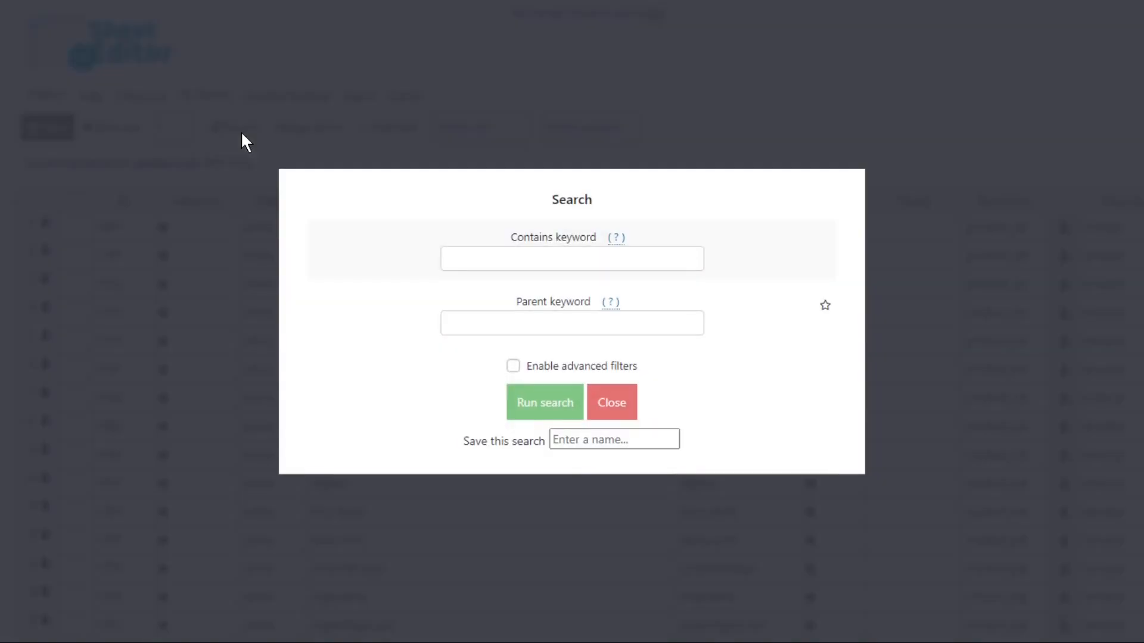
{"action": "left_click", "coordinate": [512, 365]}
{"action": "type", "text": "count"}
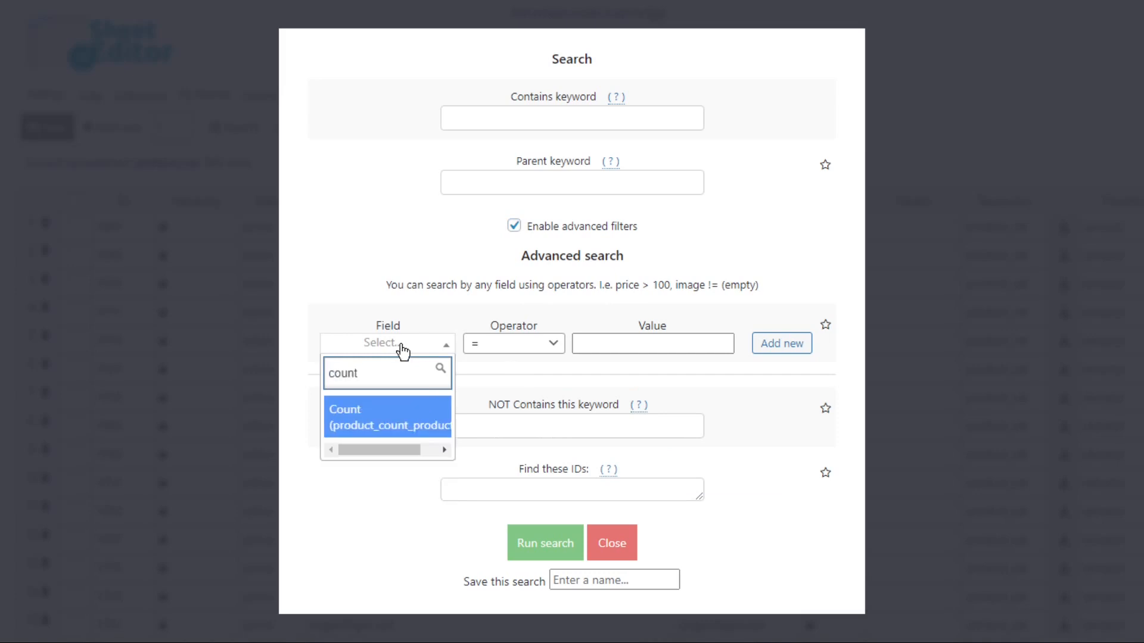
{"action": "left_click", "coordinate": [389, 417]}
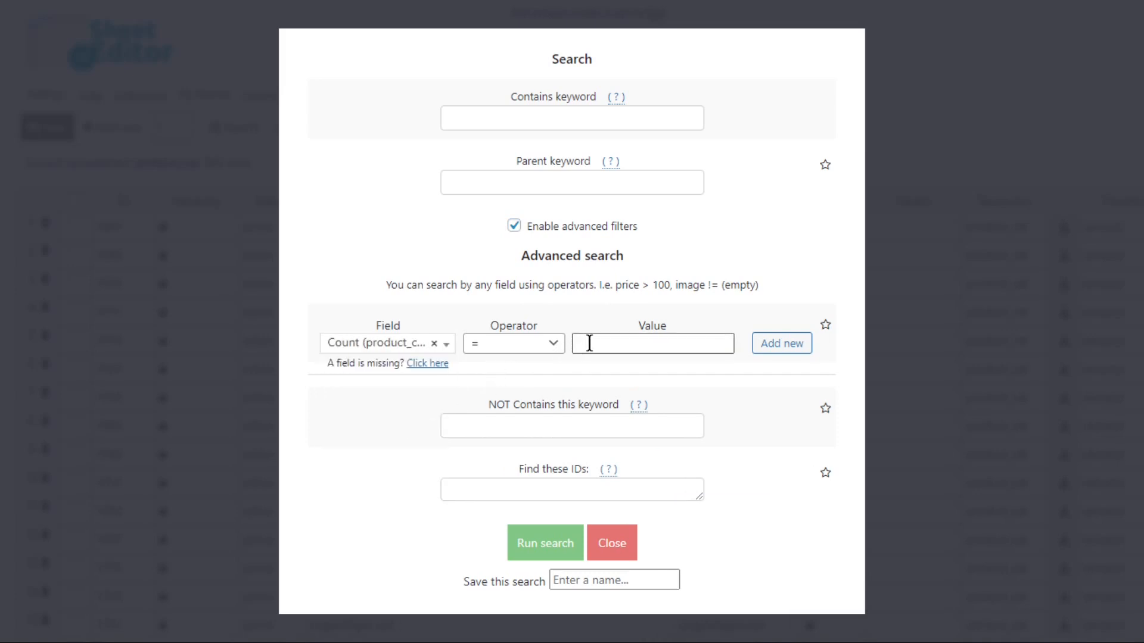
{"action": "left_click", "coordinate": [544, 543]}
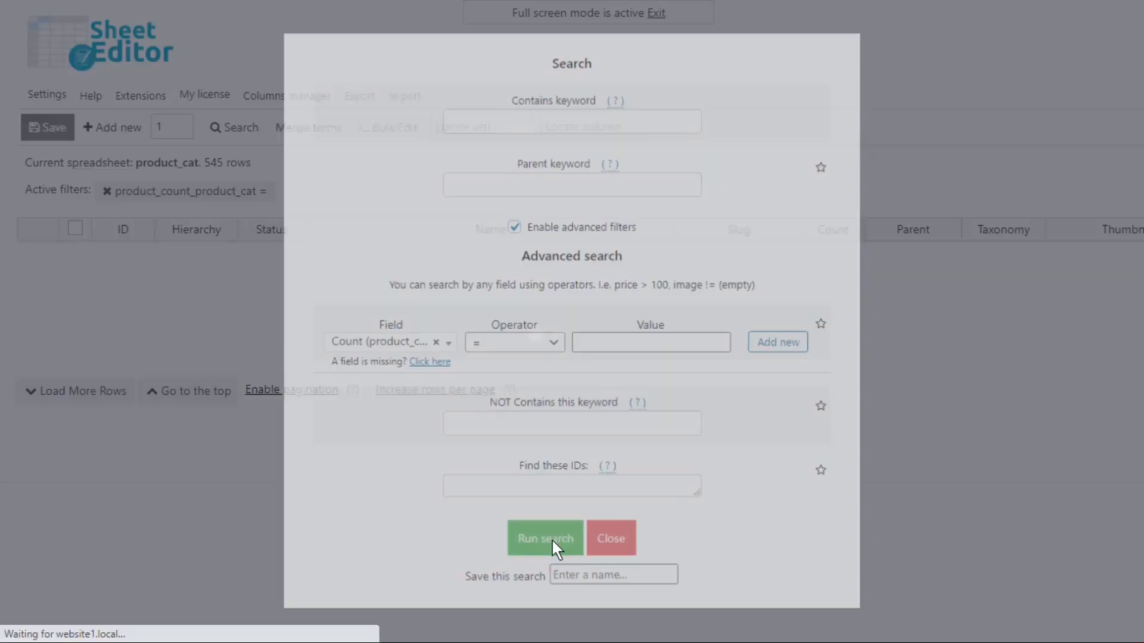
{"action": "left_click", "coordinate": [544, 538]}
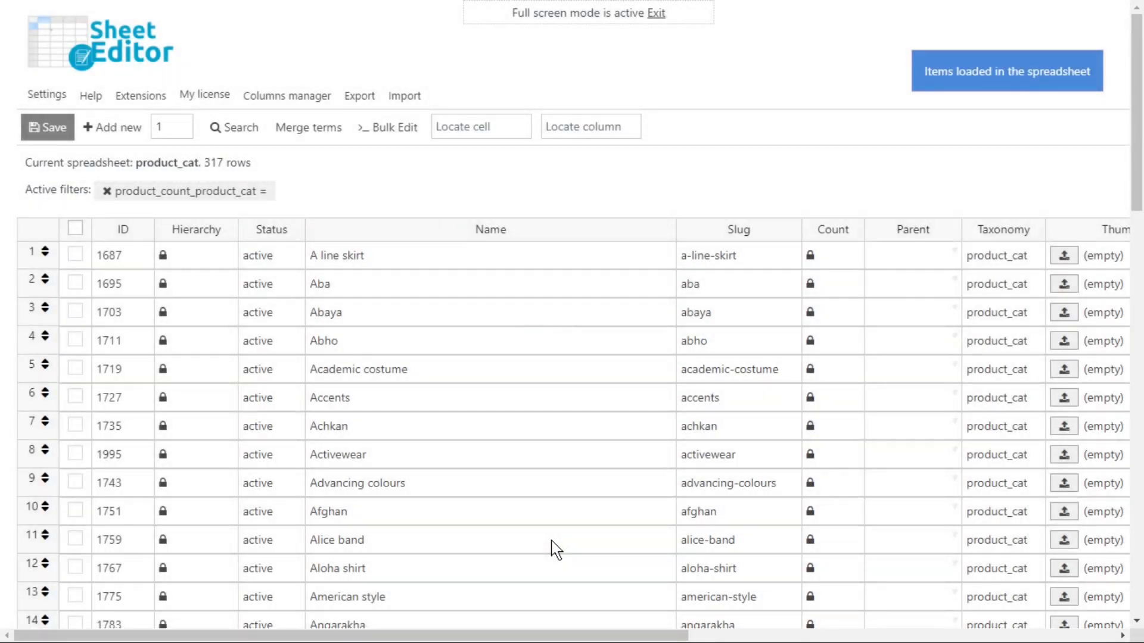
{"action": "mouse_move", "coordinate": [83, 262]}
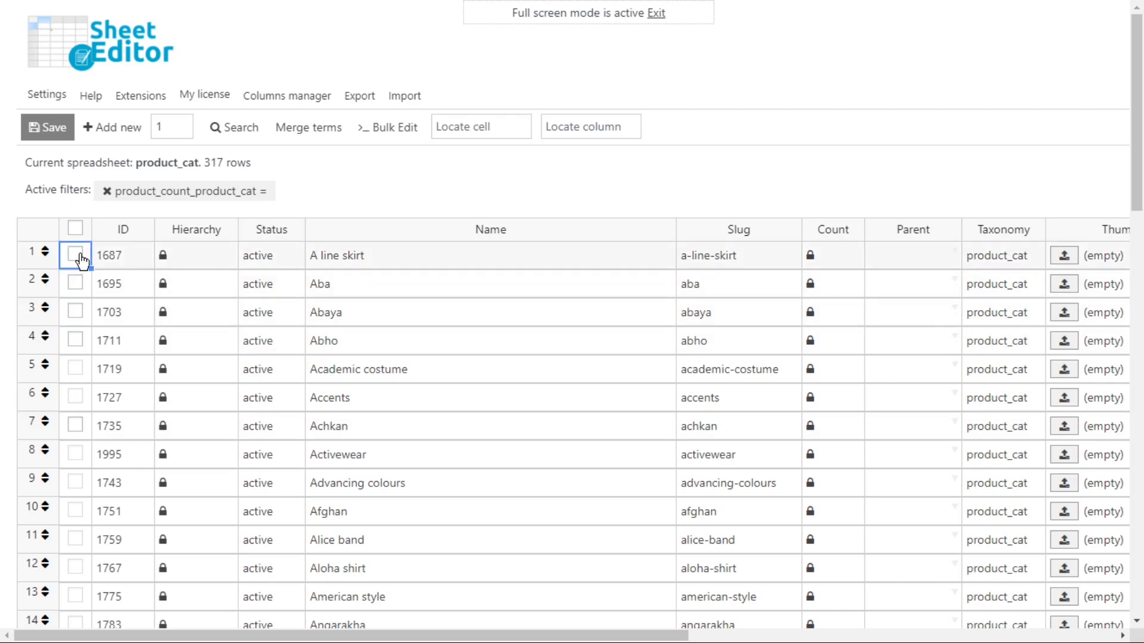
Step: Bulk-set Status to 'delete' for all 317 filtered categories and execute, emptying the sheet
{"action": "left_click", "coordinate": [391, 127]}
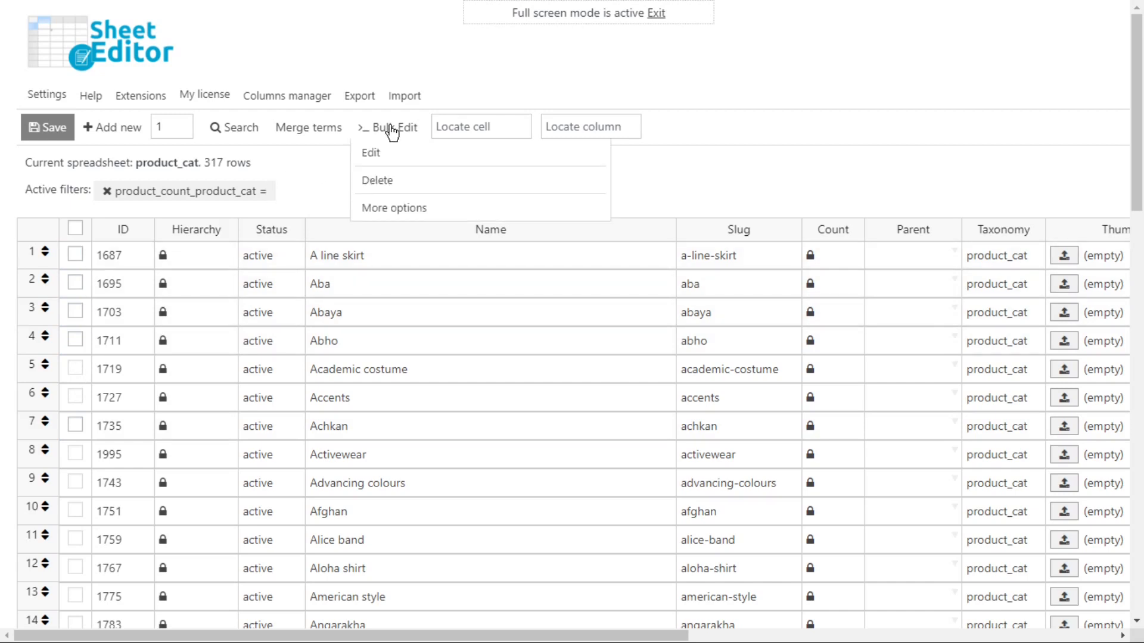
{"action": "left_click", "coordinate": [370, 153]}
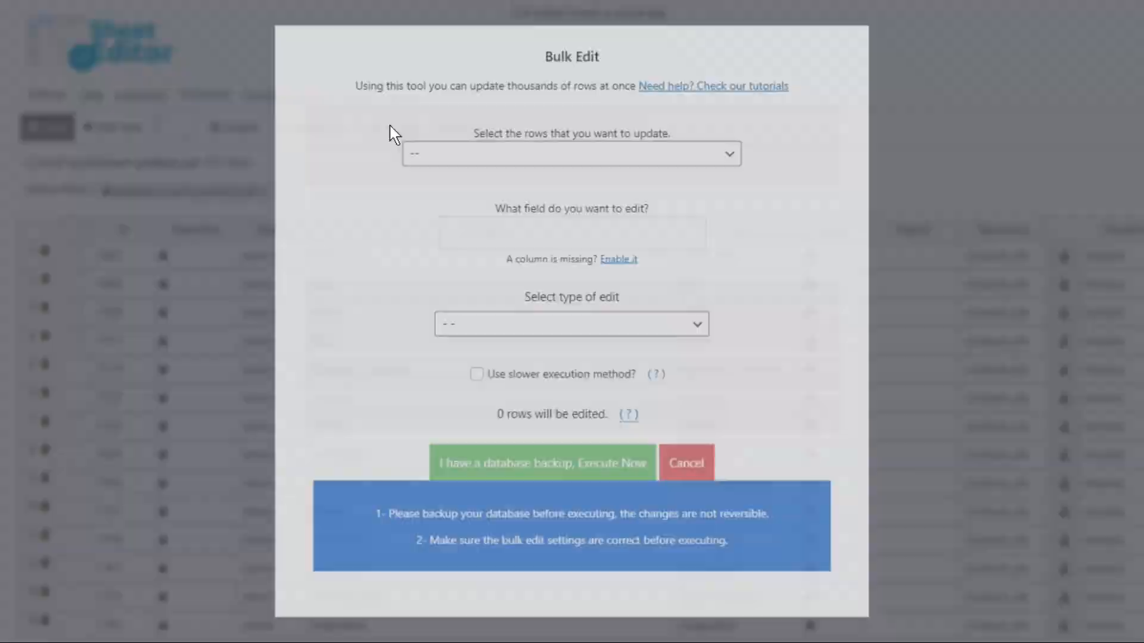
{"action": "left_click", "coordinate": [570, 154]}
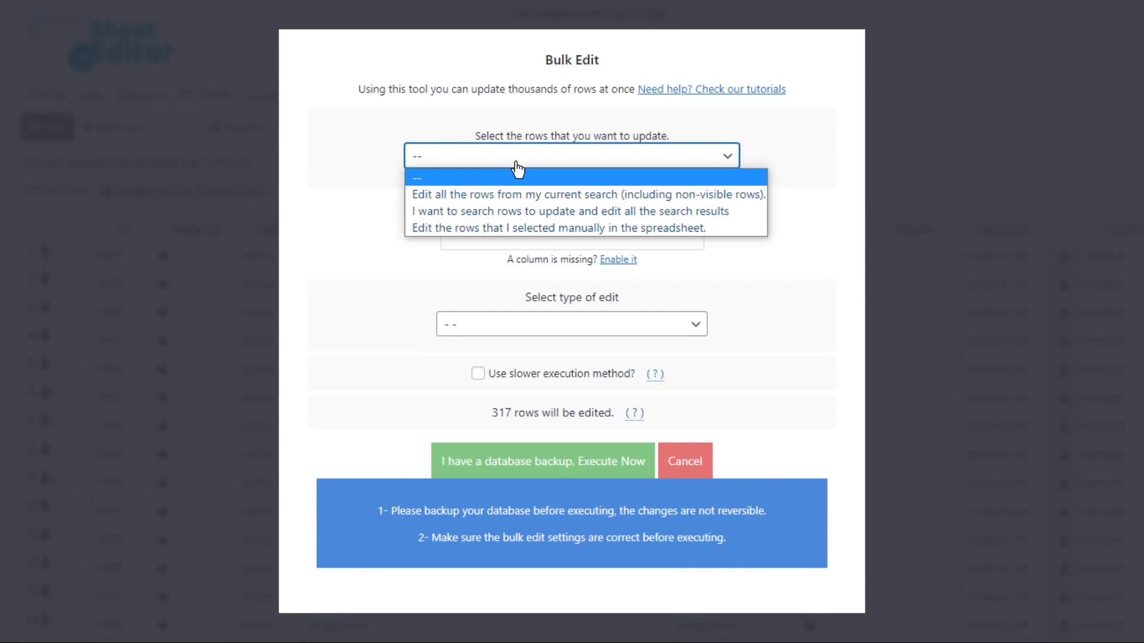
{"action": "mouse_move", "coordinate": [557, 227]}
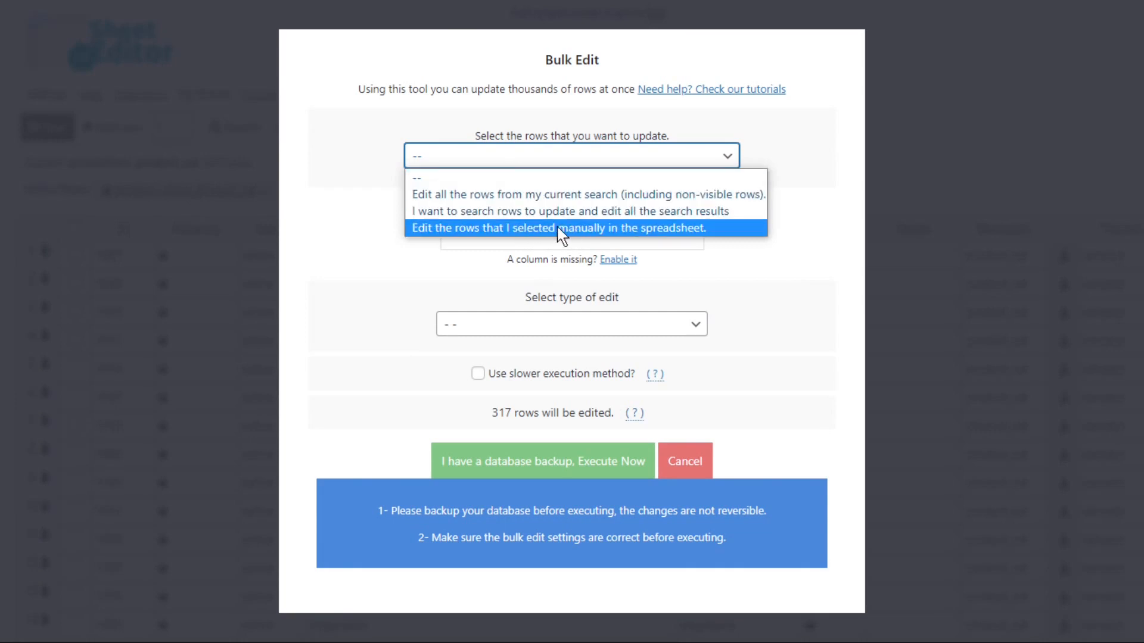
{"action": "mouse_move", "coordinate": [515, 232]}
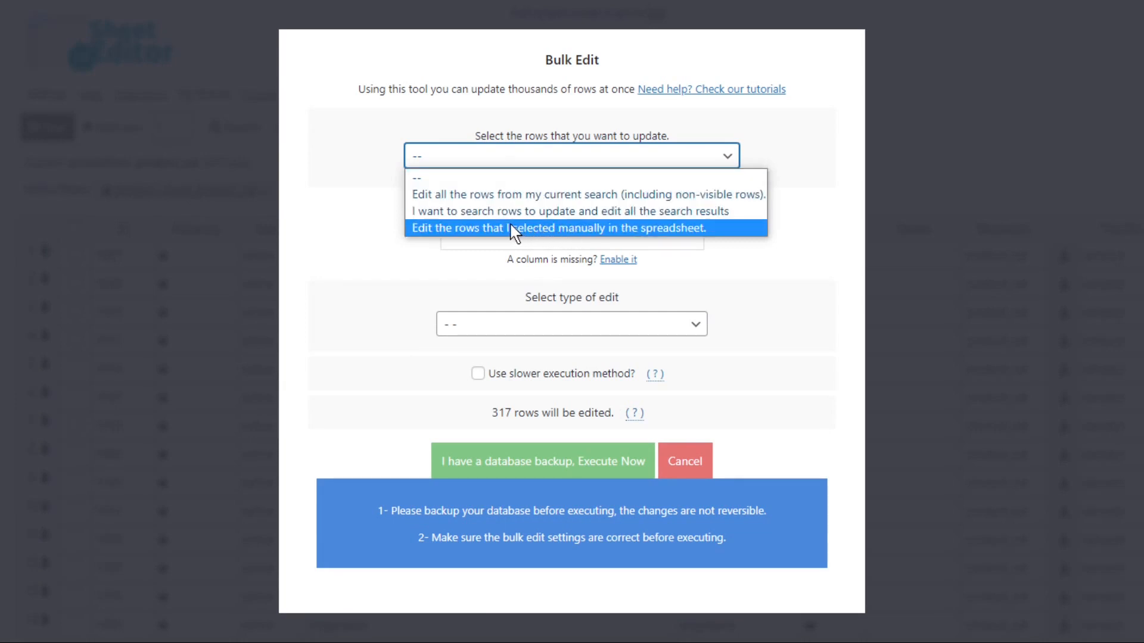
{"action": "mouse_move", "coordinate": [540, 194]}
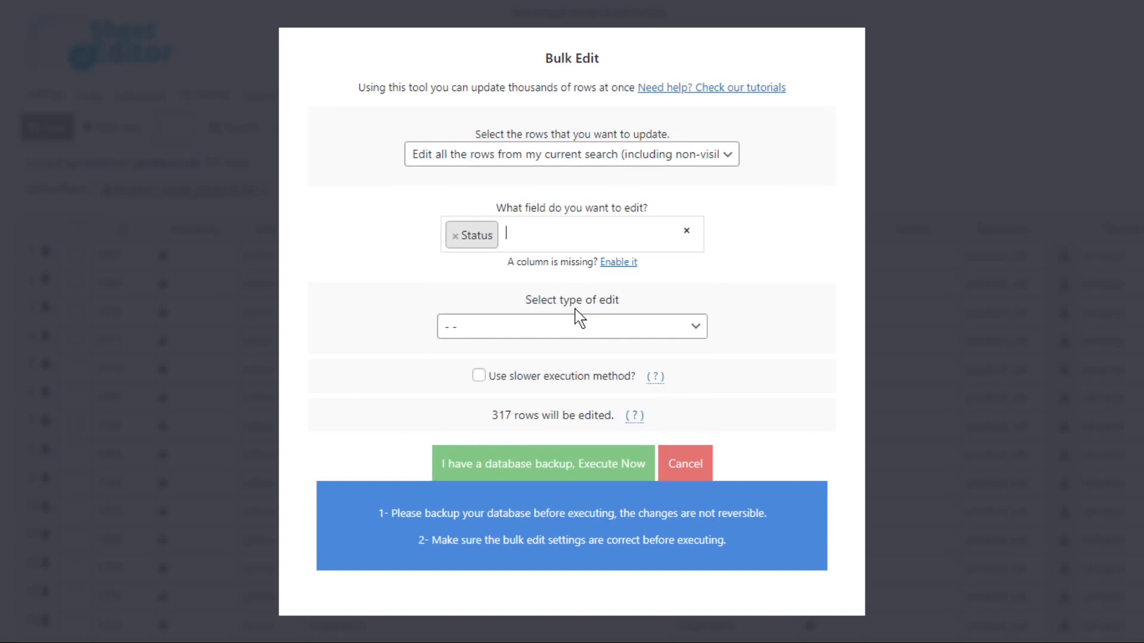
{"action": "left_click", "coordinate": [571, 326]}
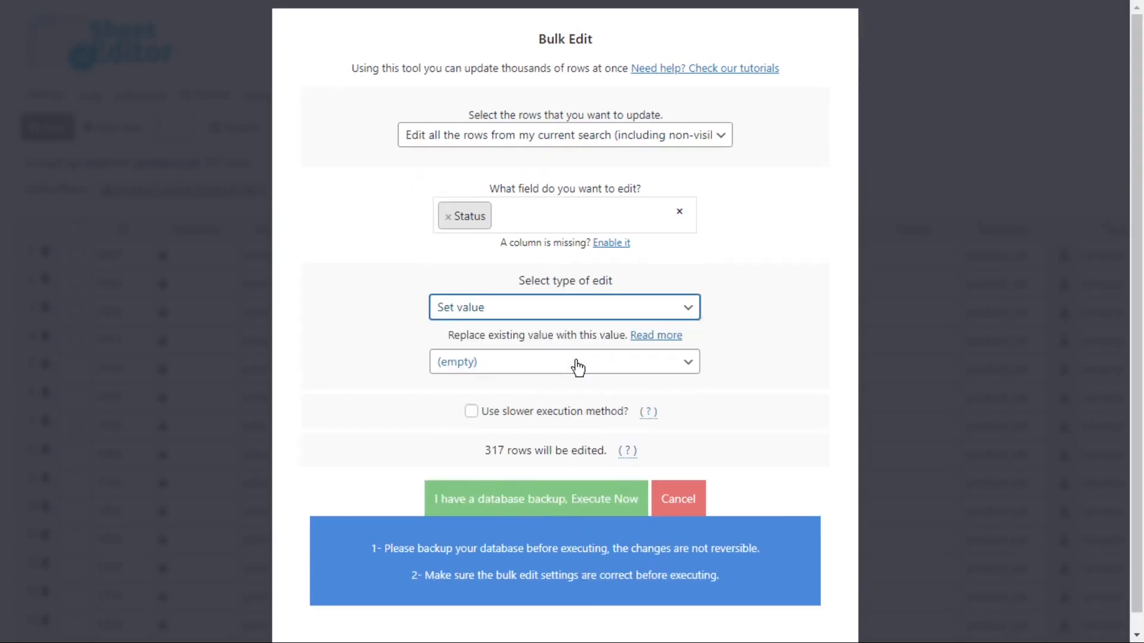
{"action": "left_click", "coordinate": [563, 362]}
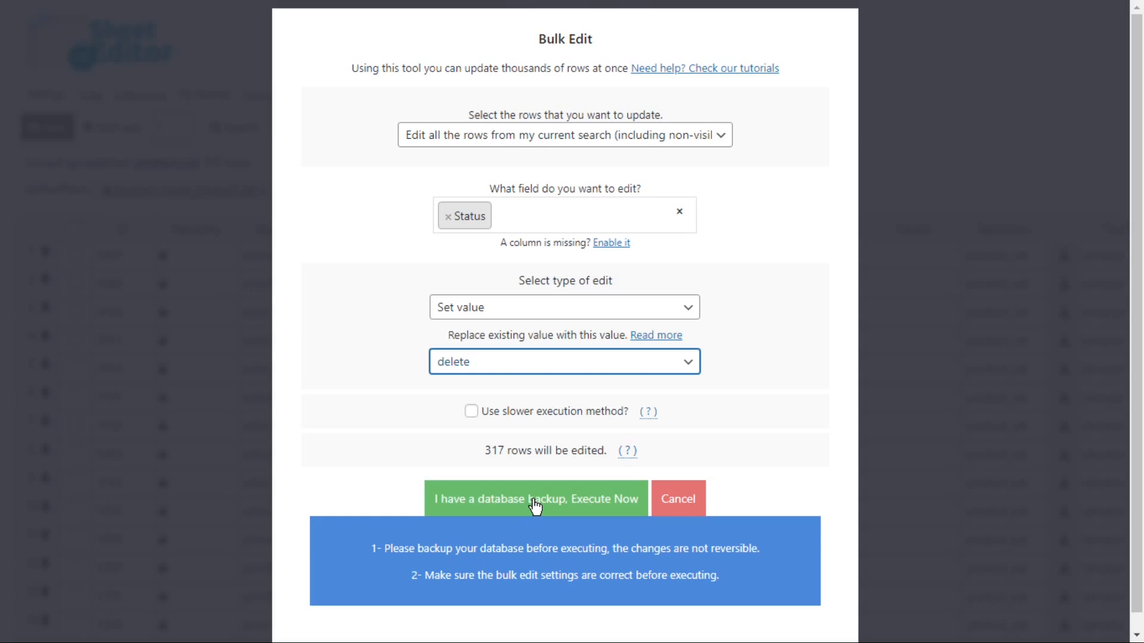
{"action": "left_click", "coordinate": [535, 499]}
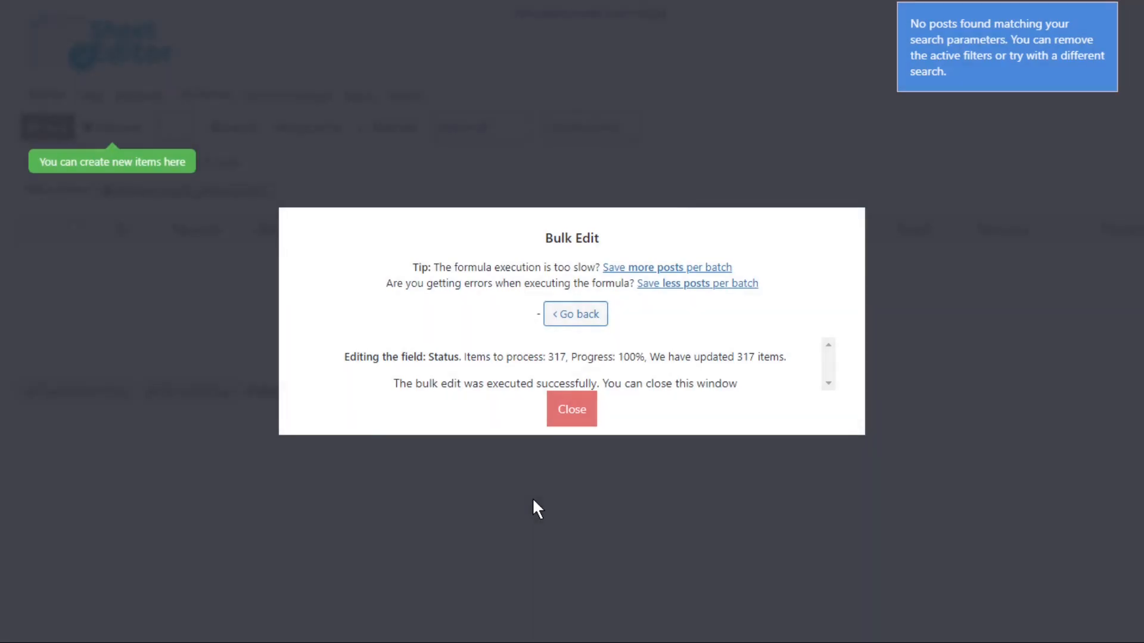
{"action": "left_click", "coordinate": [570, 408]}
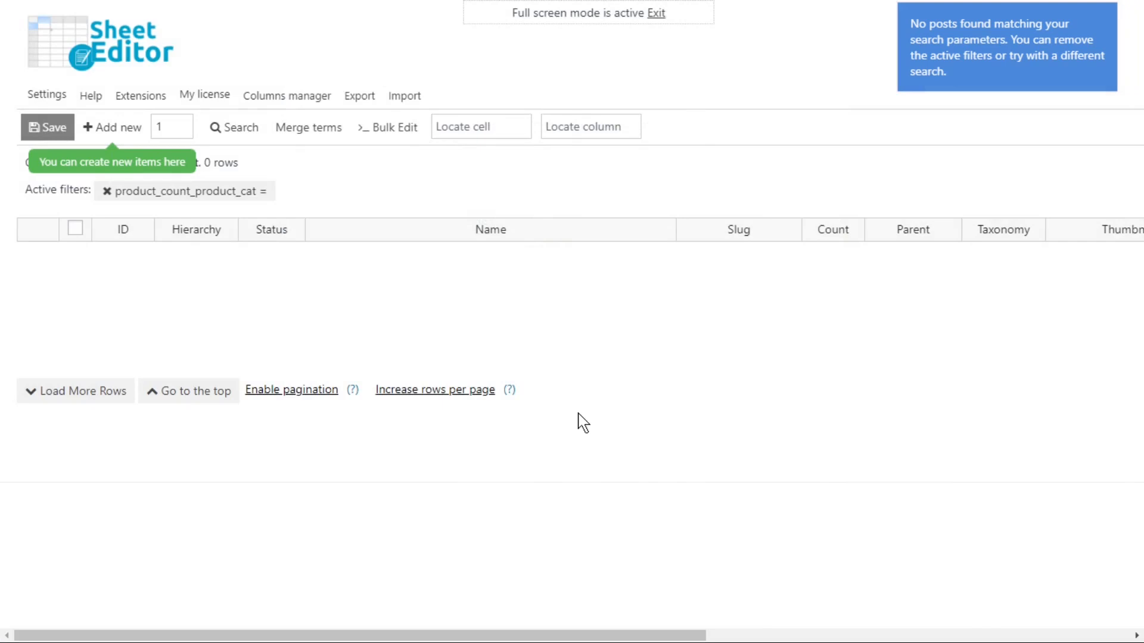
Step: Leave the categories sheet and load the 378-row product tags spreadsheet
{"action": "left_click", "coordinate": [654, 12]}
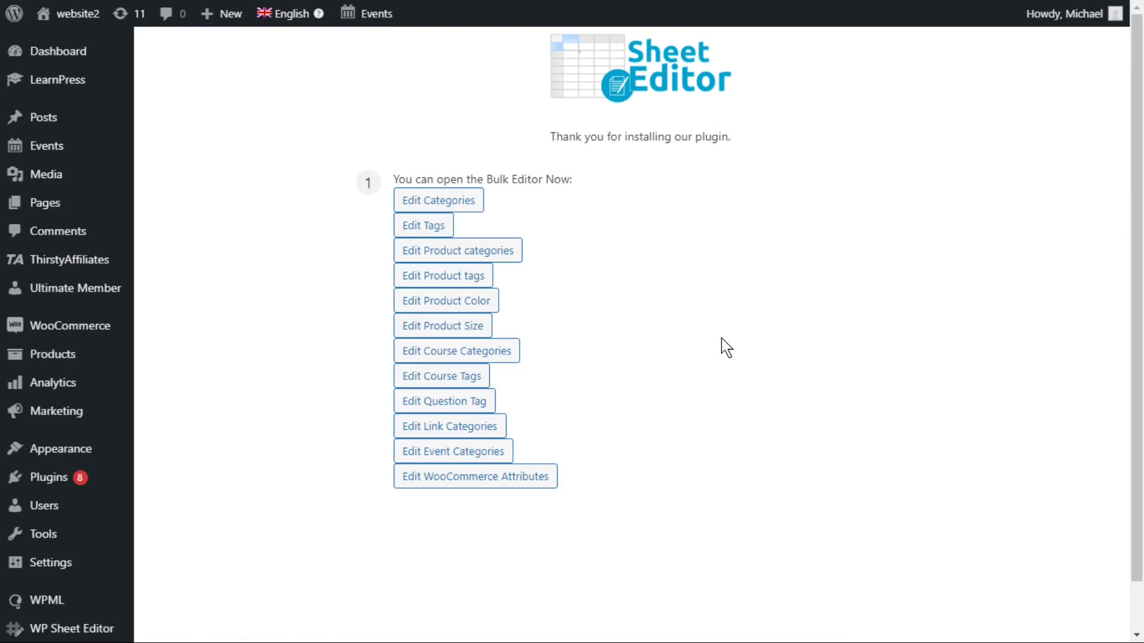
{"action": "mouse_move", "coordinate": [443, 275]}
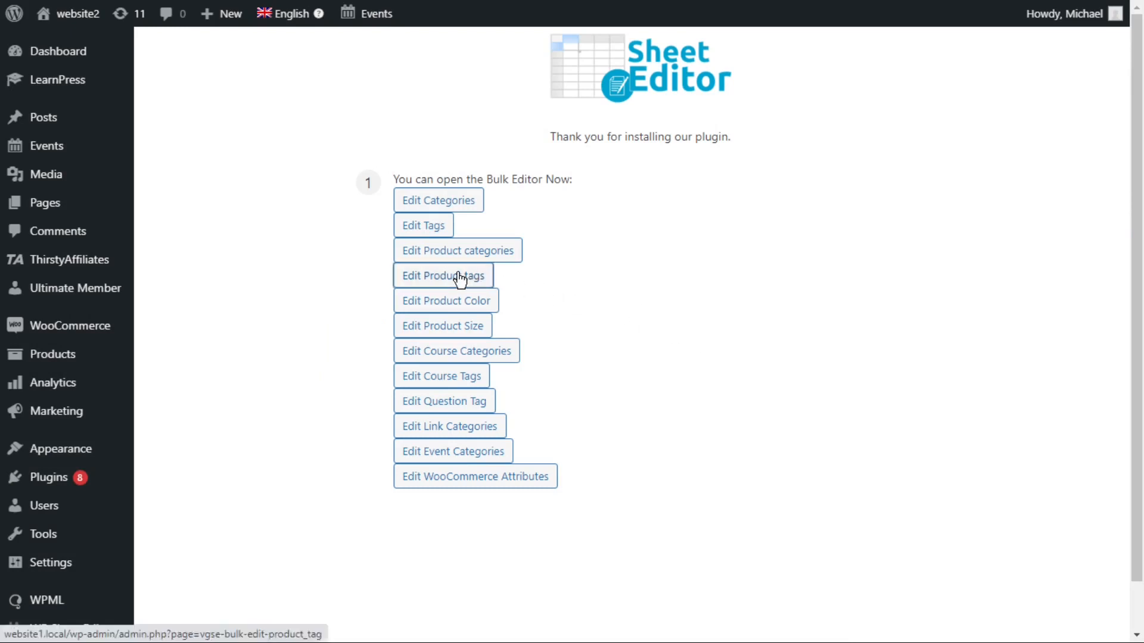
{"action": "left_click", "coordinate": [444, 276]}
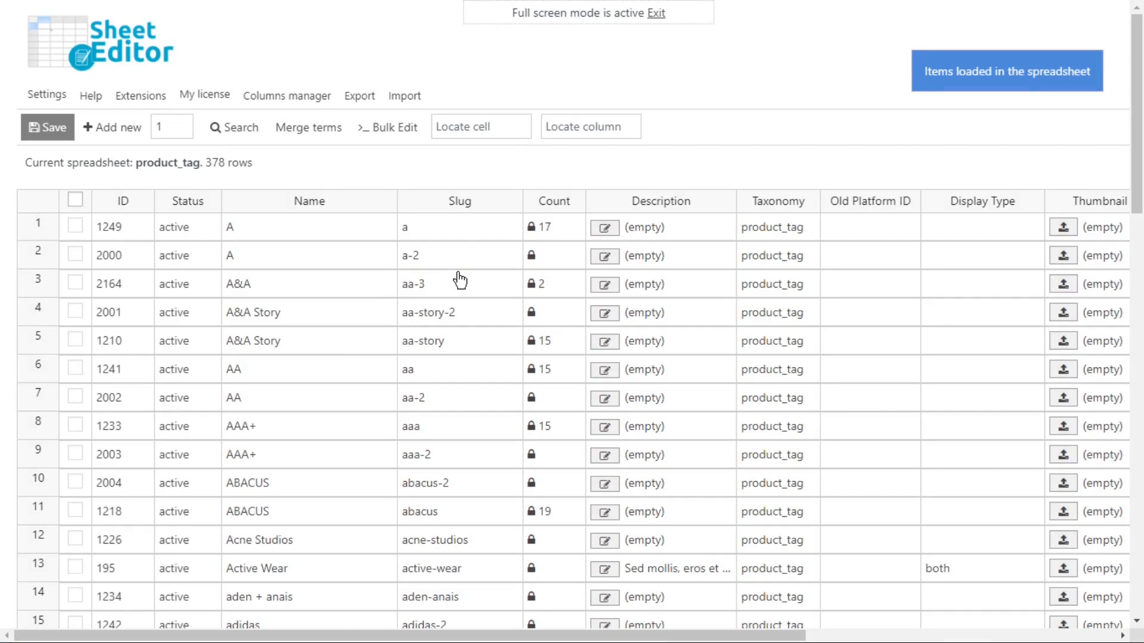
Step: Filter tags on Count (product_count_product_tag) = empty, narrowing to 223 rows, and start a bulk edit
{"action": "left_click", "coordinate": [233, 127]}
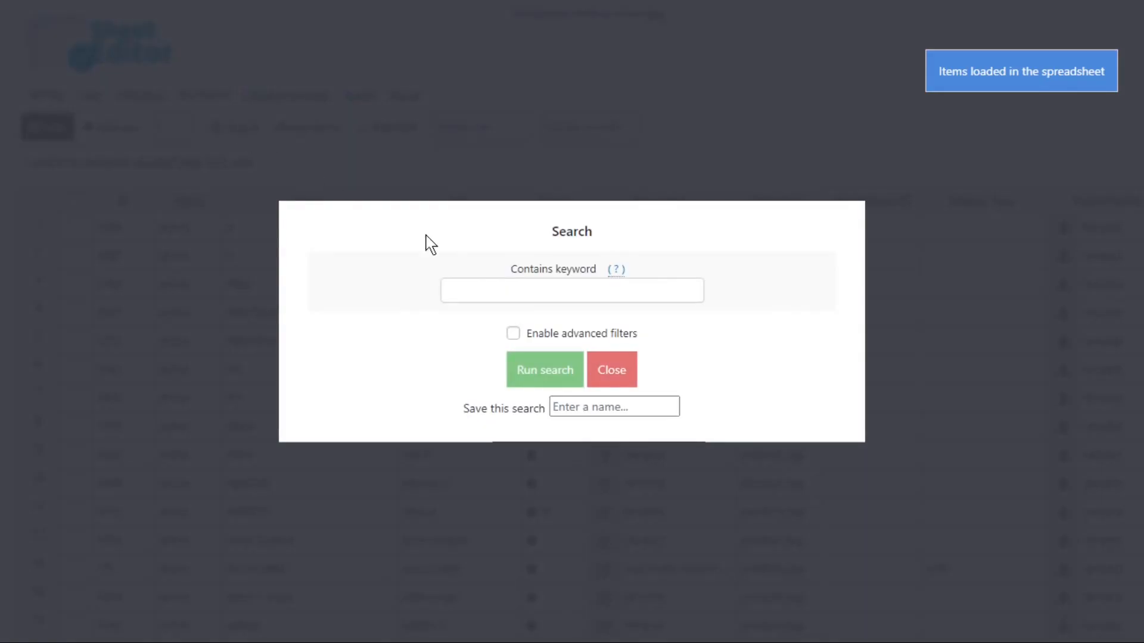
{"action": "left_click", "coordinate": [513, 332]}
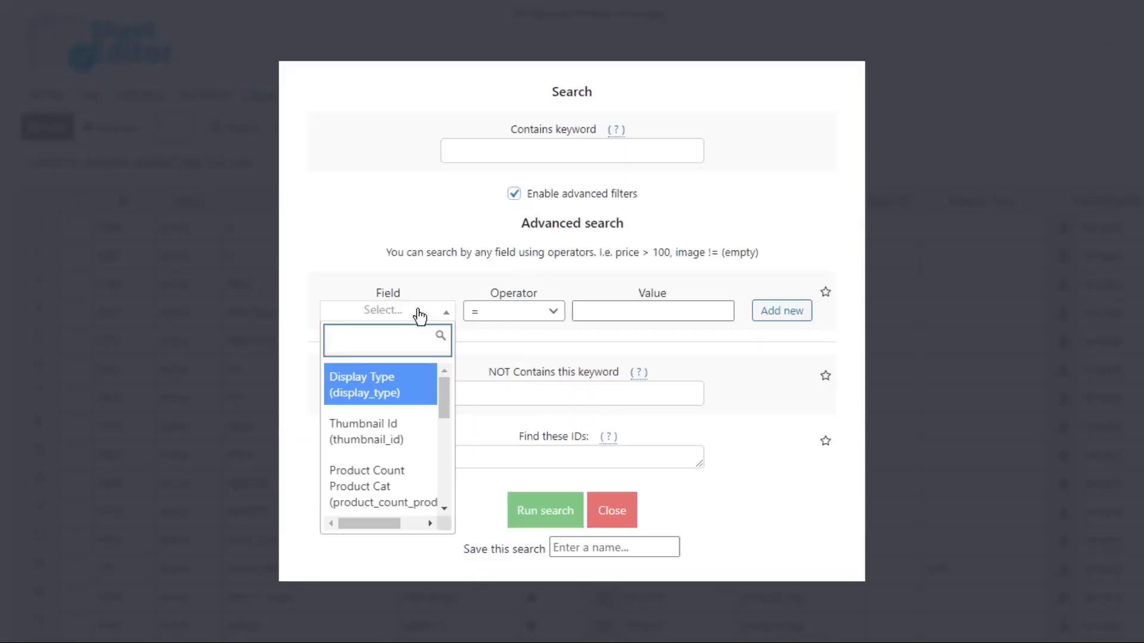
{"action": "type", "text": "count"}
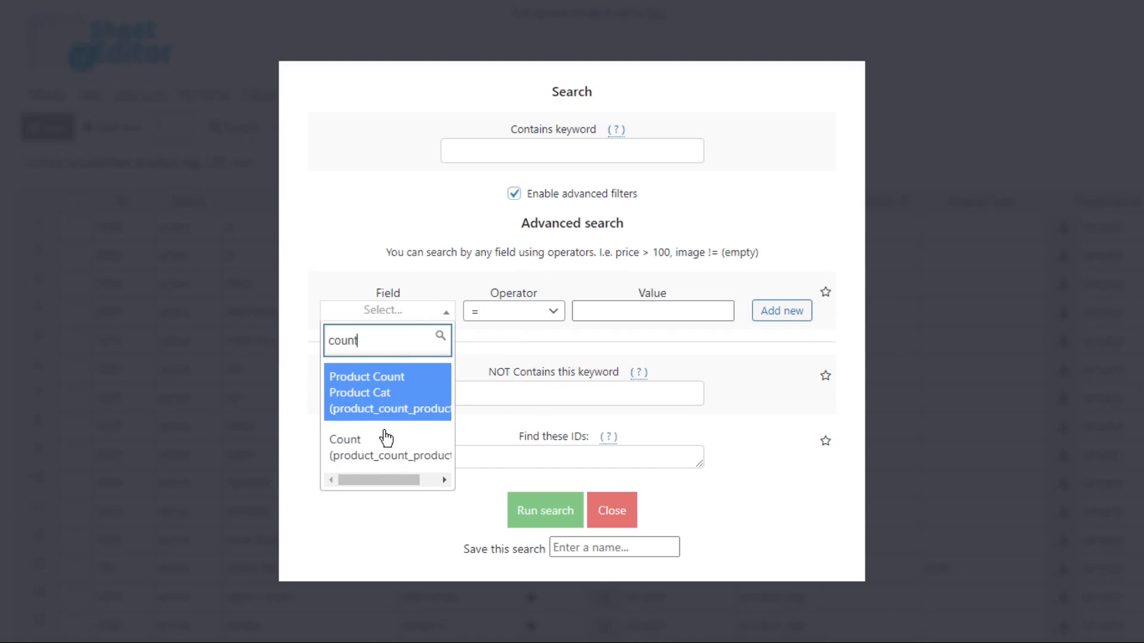
{"action": "left_click", "coordinate": [357, 446]}
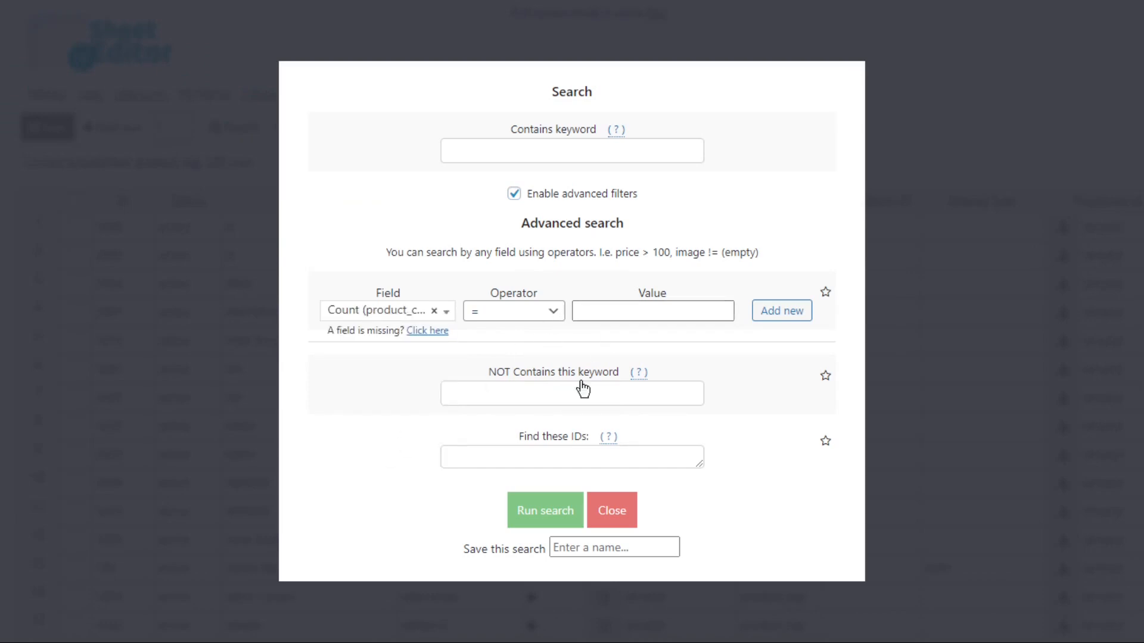
{"action": "left_click", "coordinate": [545, 510]}
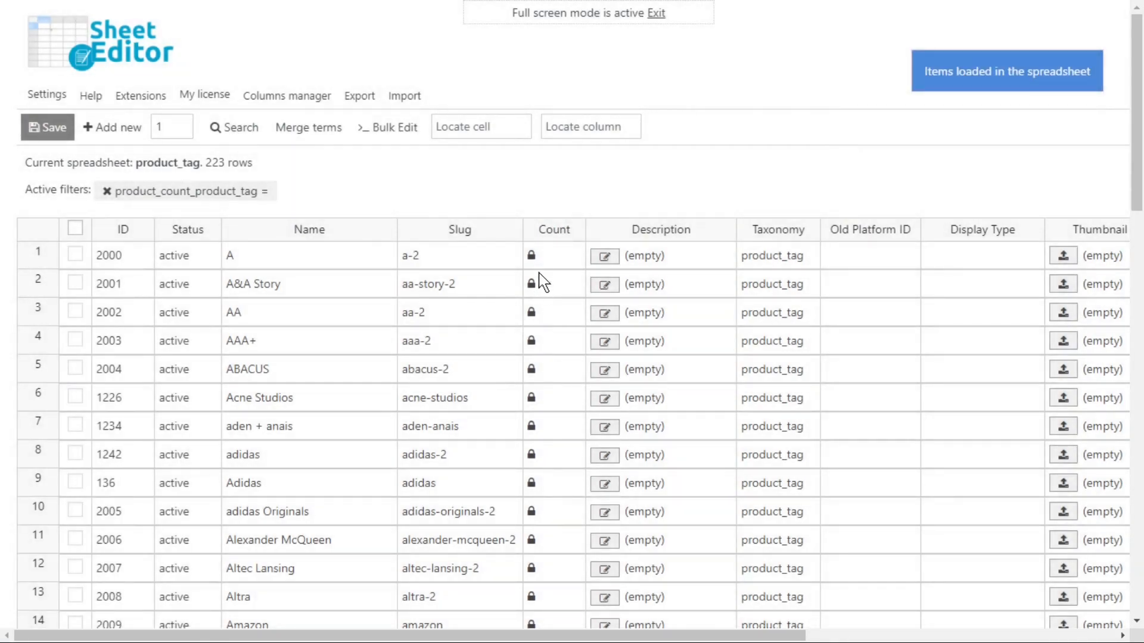
{"action": "left_click", "coordinate": [392, 127]}
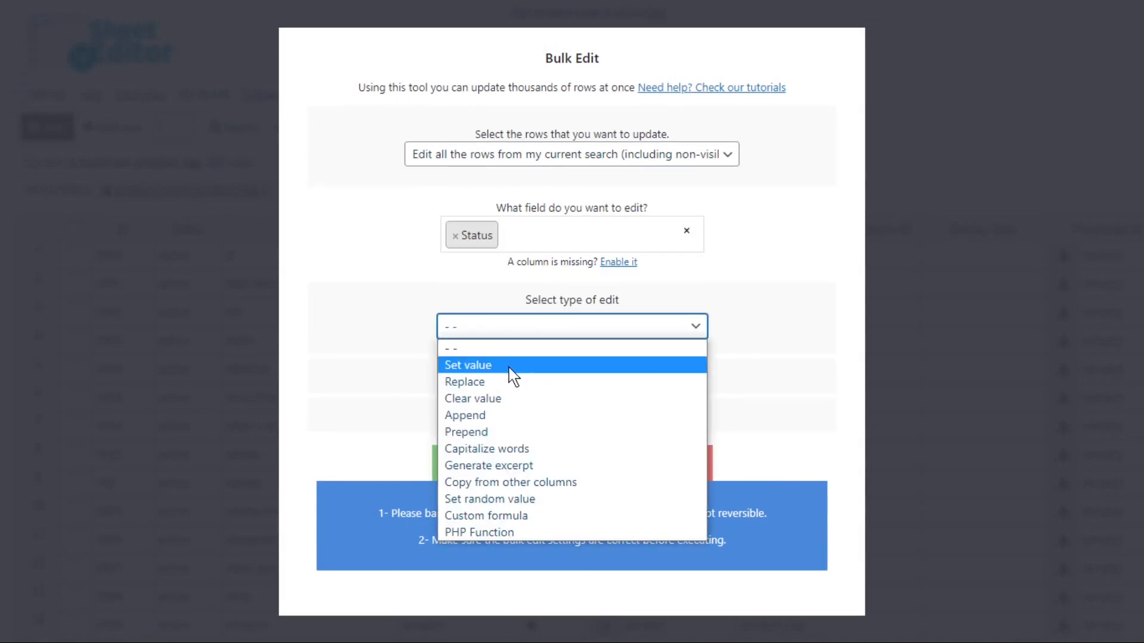
Step: Bulk-set the 223 filtered tags' Status to 'delete', execute, and leave the emptied sheet
{"action": "left_click", "coordinate": [467, 364]}
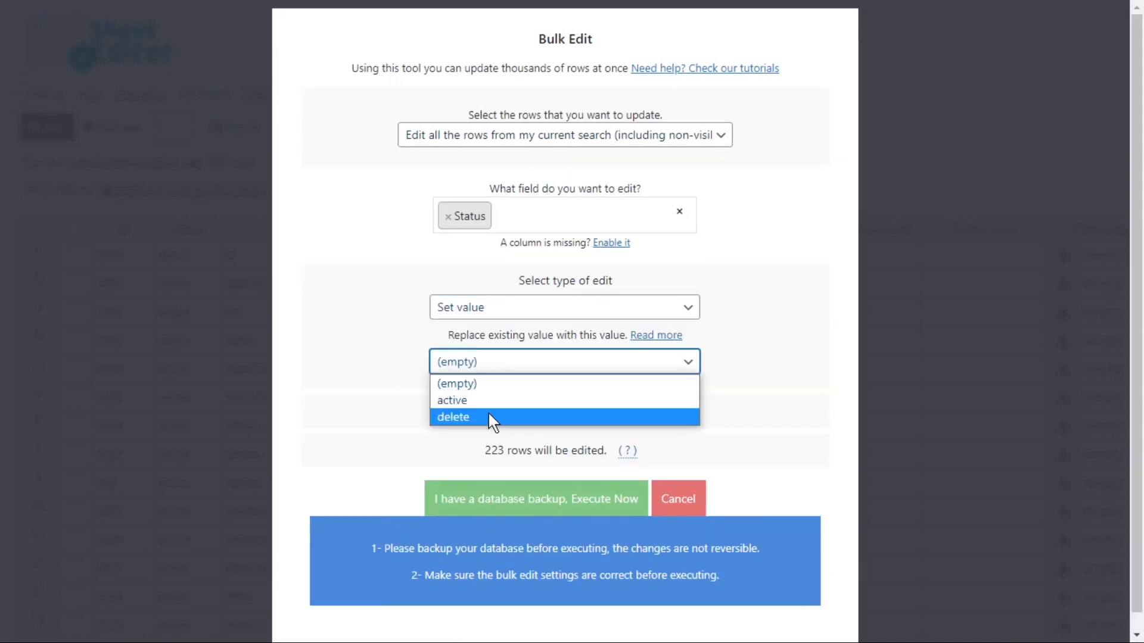
{"action": "left_click", "coordinate": [453, 417]}
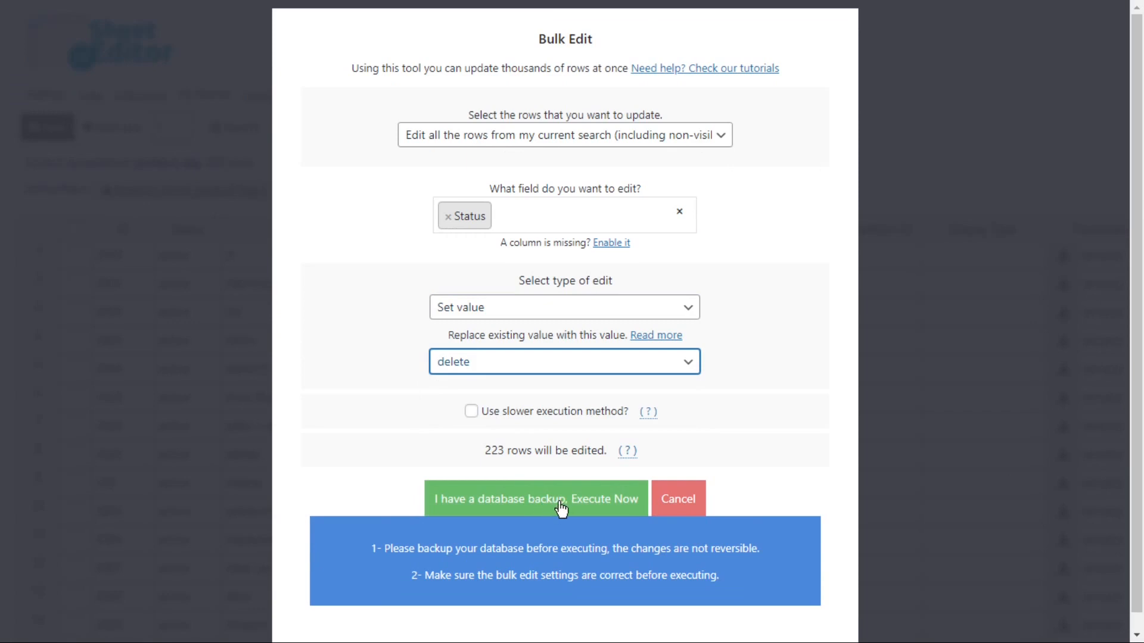
{"action": "left_click", "coordinate": [535, 499]}
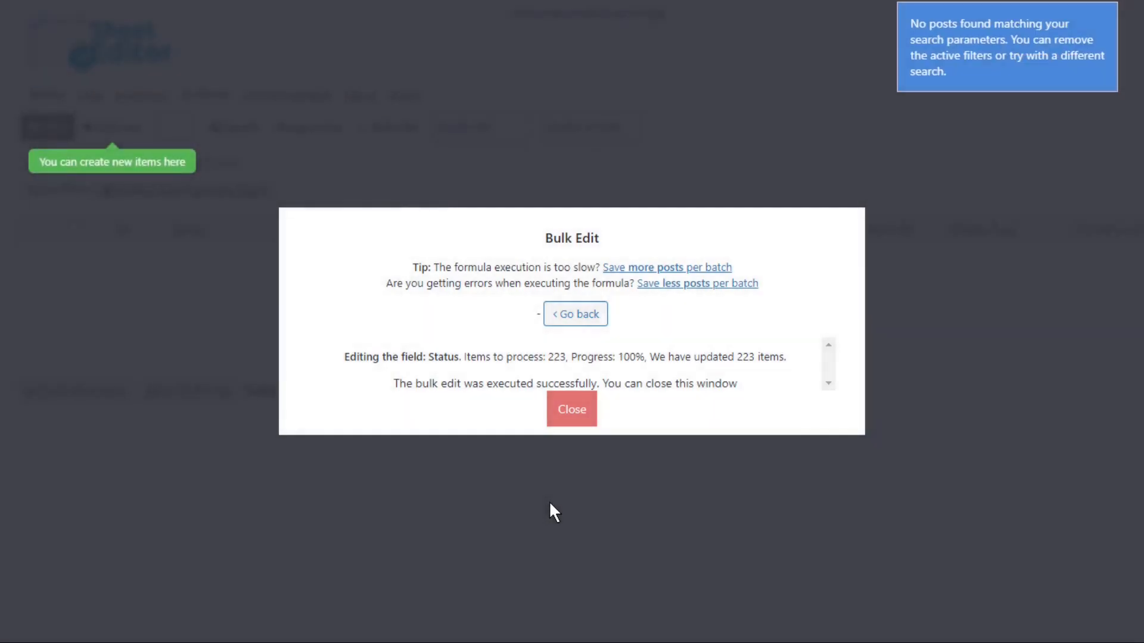
{"action": "left_click", "coordinate": [570, 409]}
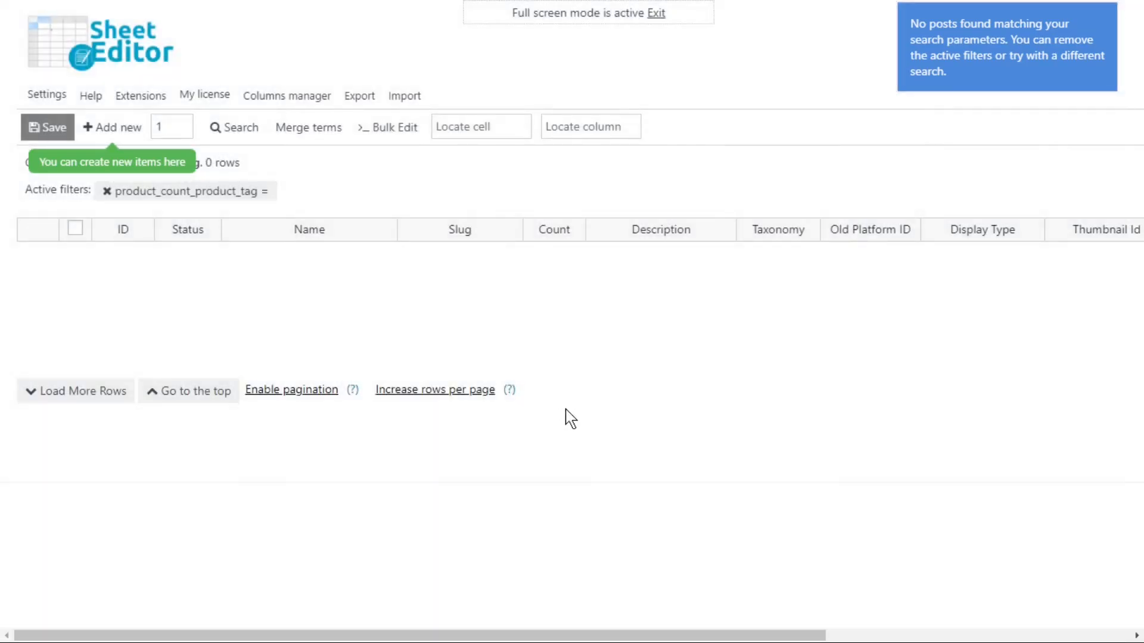
{"action": "left_click", "coordinate": [656, 12]}
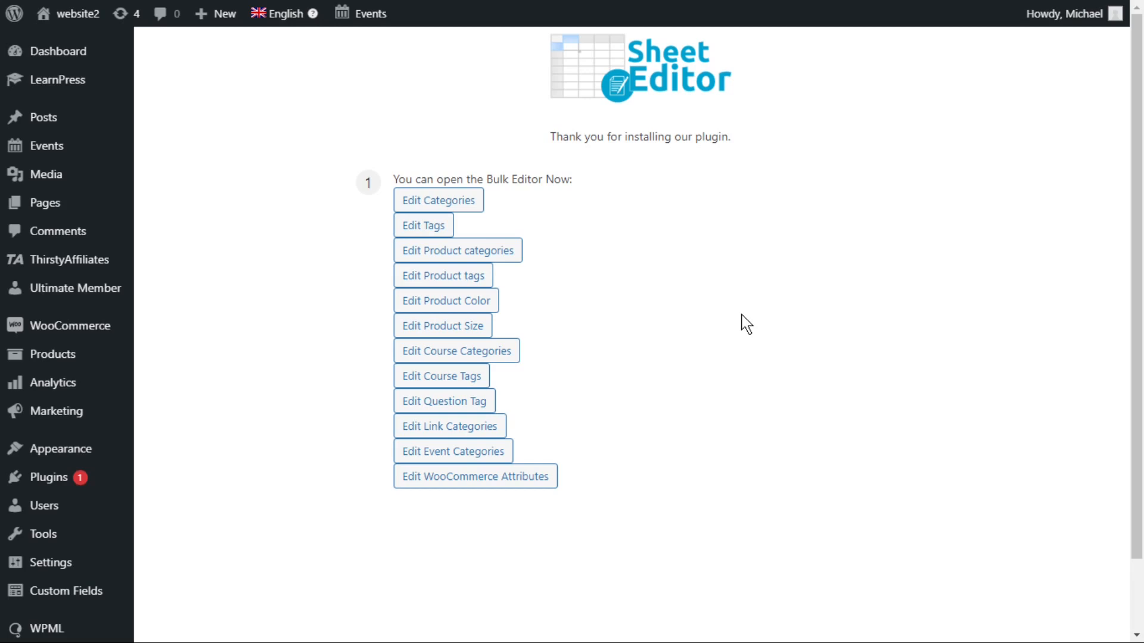
{"action": "mouse_move", "coordinate": [445, 300]}
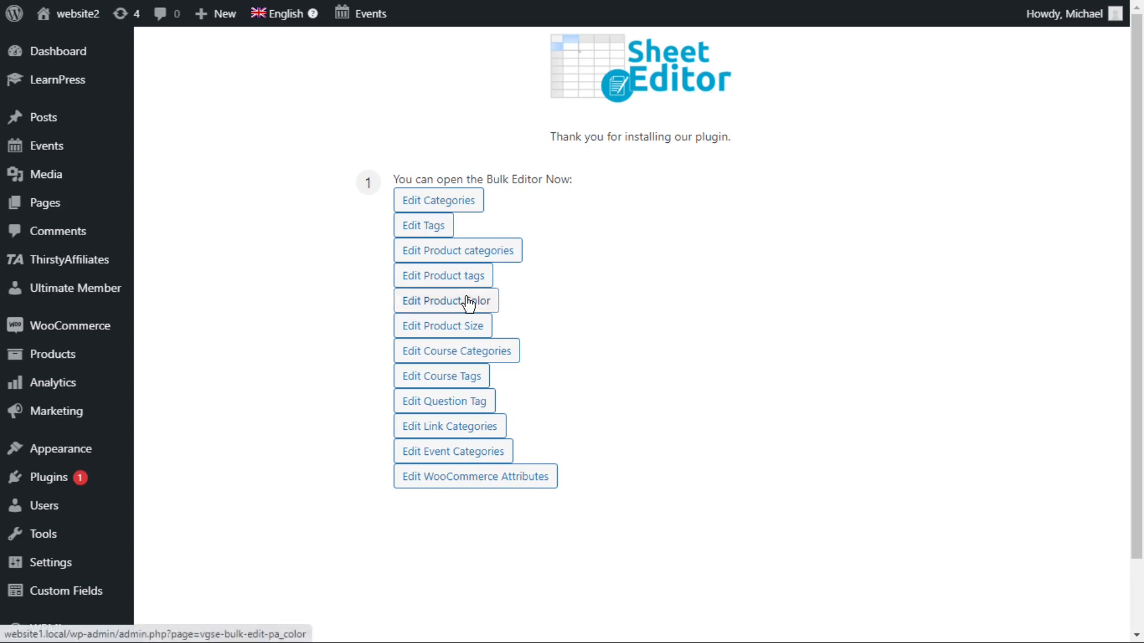
Step: Load the 22-row Product Color sheet, tick Apricot, Black, Brown, Cerulean, Gray and Indigo, and start a bulk edit
{"action": "left_click", "coordinate": [444, 300]}
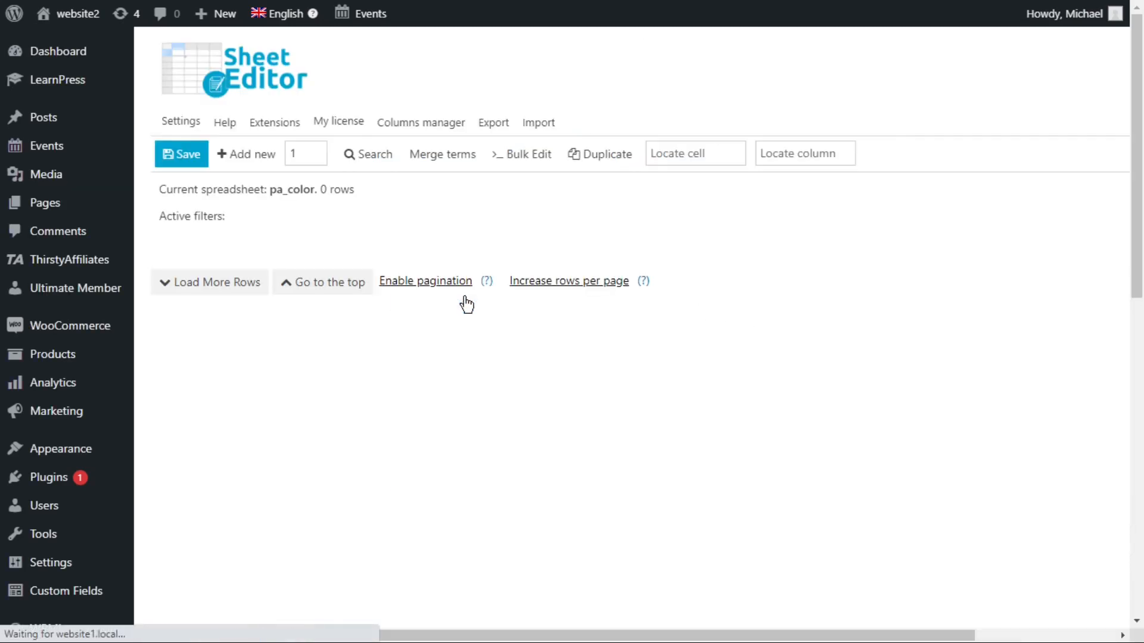
{"action": "left_click", "coordinate": [215, 283]}
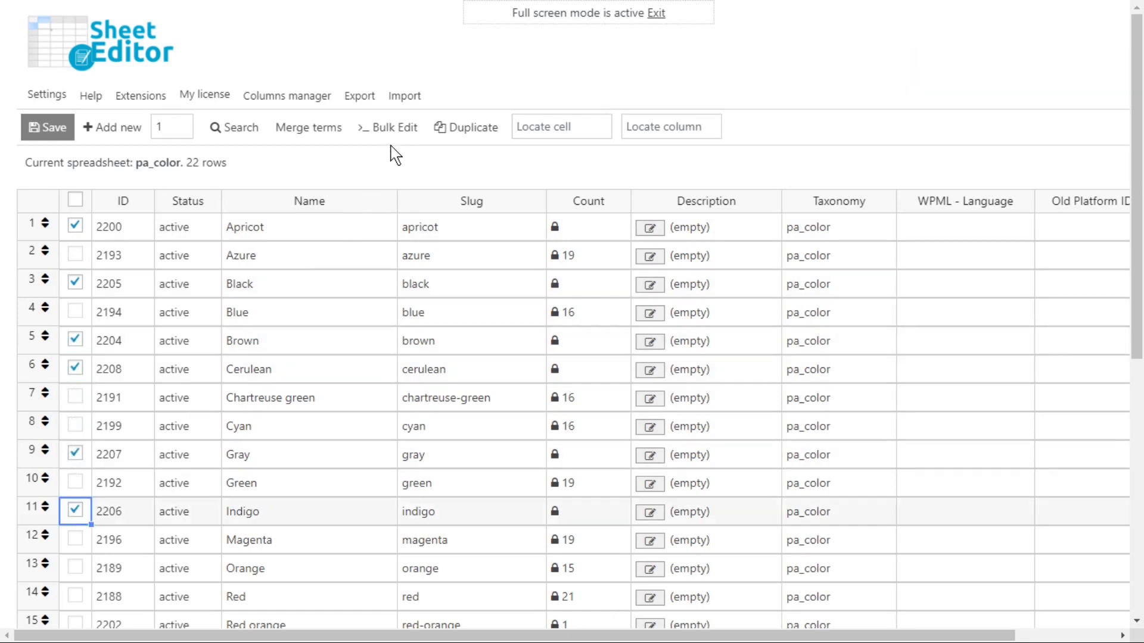
{"action": "left_click", "coordinate": [387, 127]}
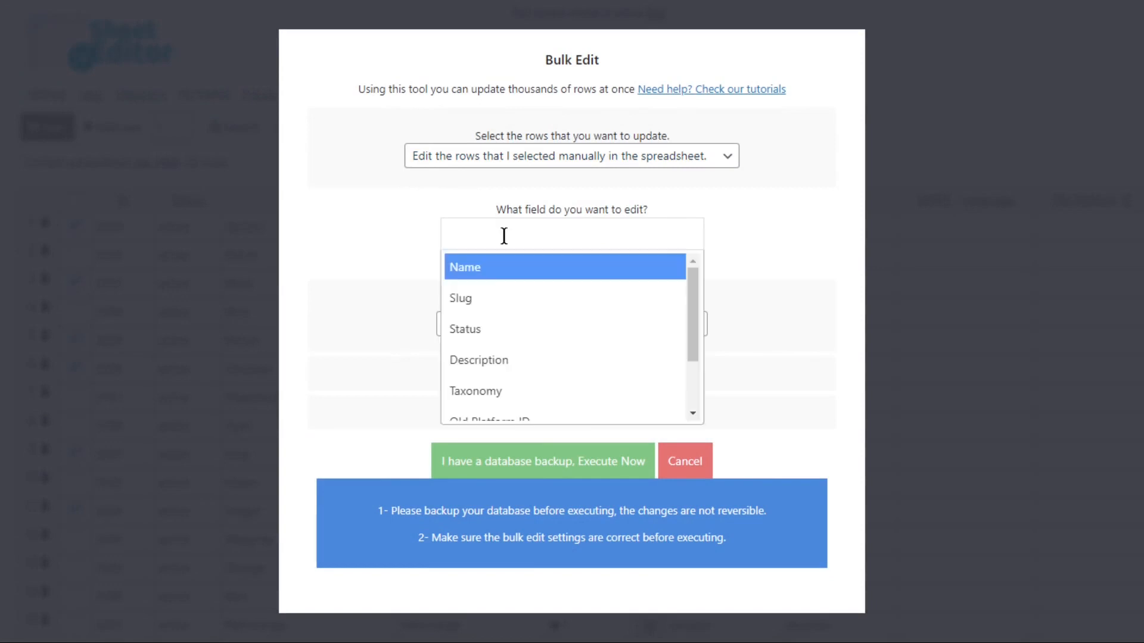
Step: Set the six selected colours' Status to 'delete' and execute, leaving 16 colour terms
{"action": "left_click", "coordinate": [464, 329]}
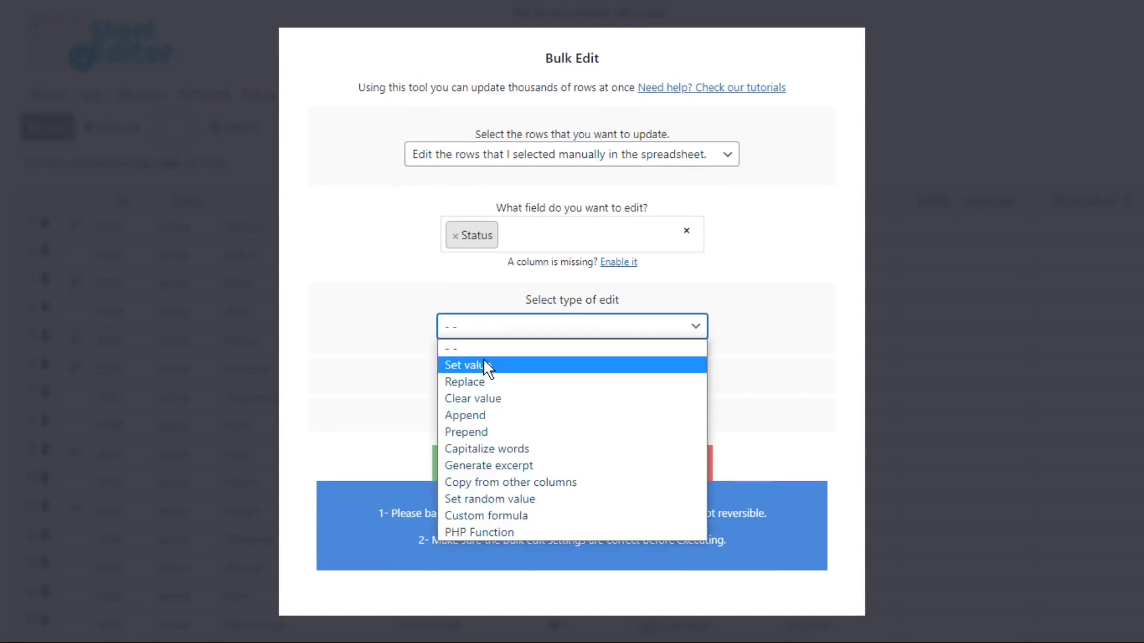
{"action": "left_click", "coordinate": [465, 365]}
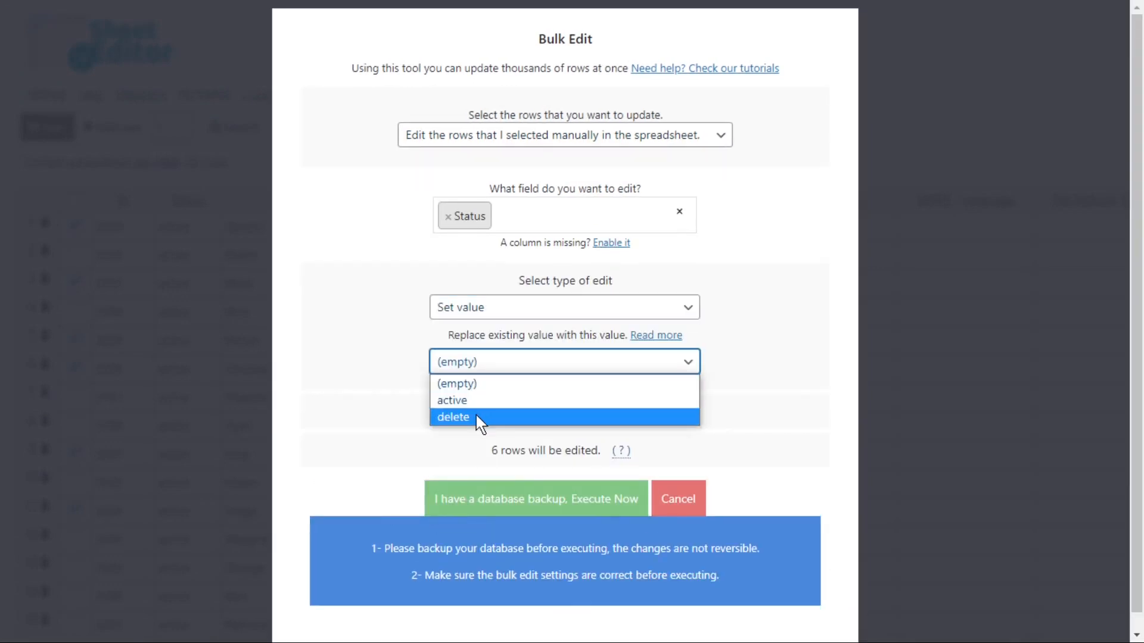
{"action": "left_click", "coordinate": [452, 416]}
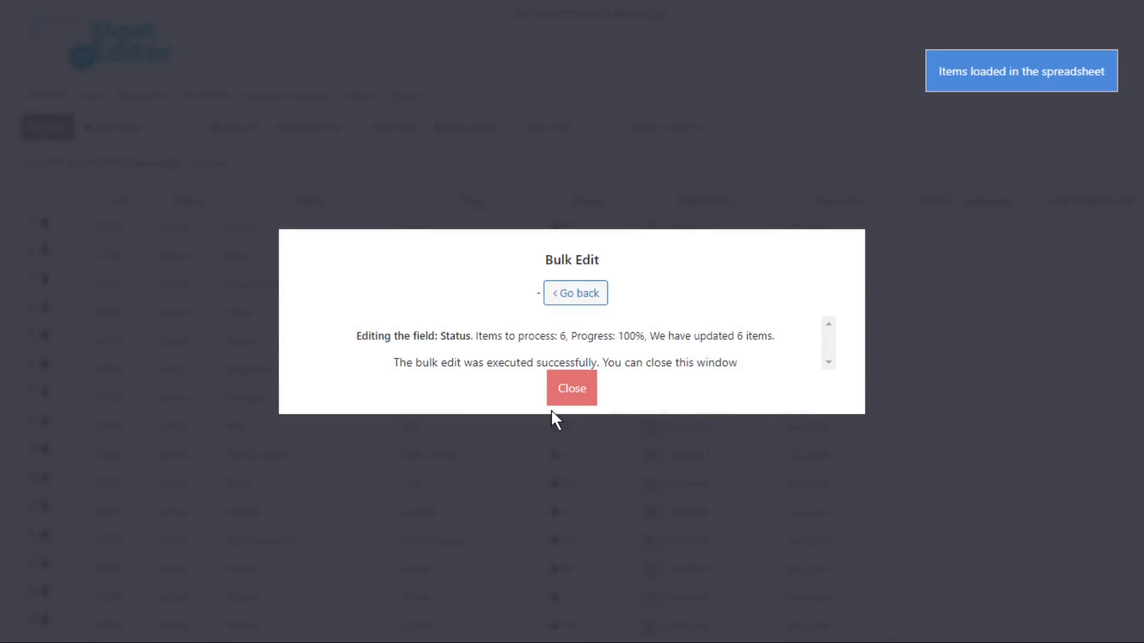
{"action": "left_click", "coordinate": [570, 387]}
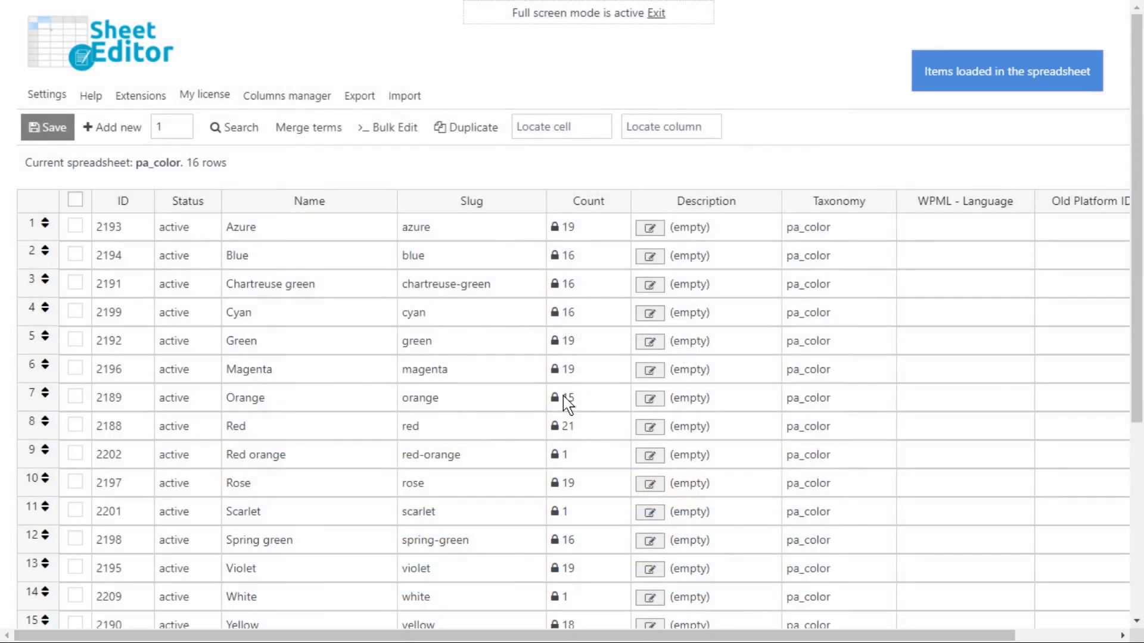
{"action": "mouse_move", "coordinate": [597, 51]}
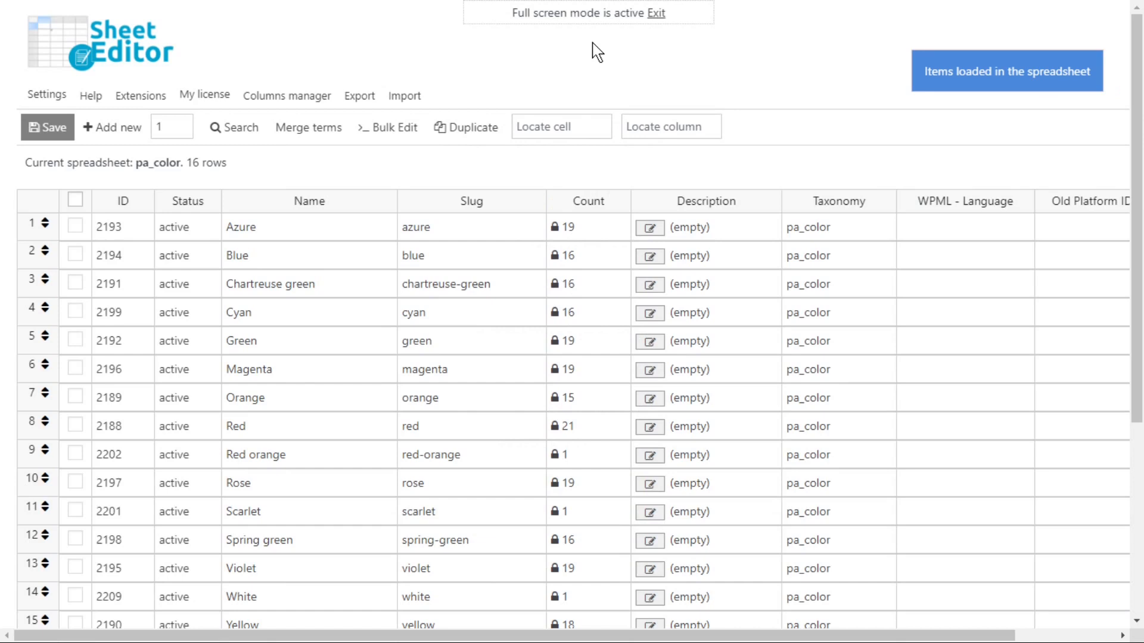